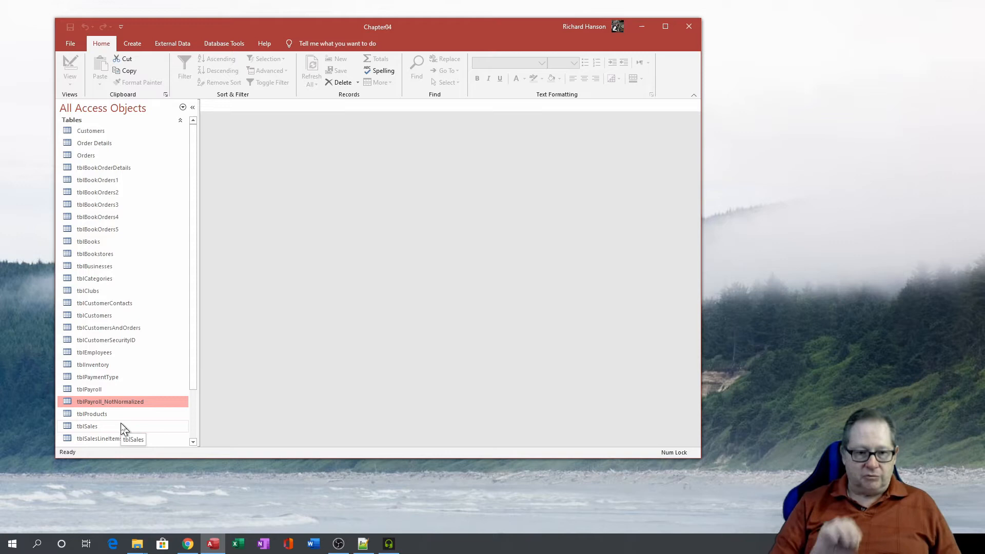
Open tblPayroll_NotNormalized and step through its PayrollID, EmployeeID, name, title and check number fields.
double_click(110, 401)
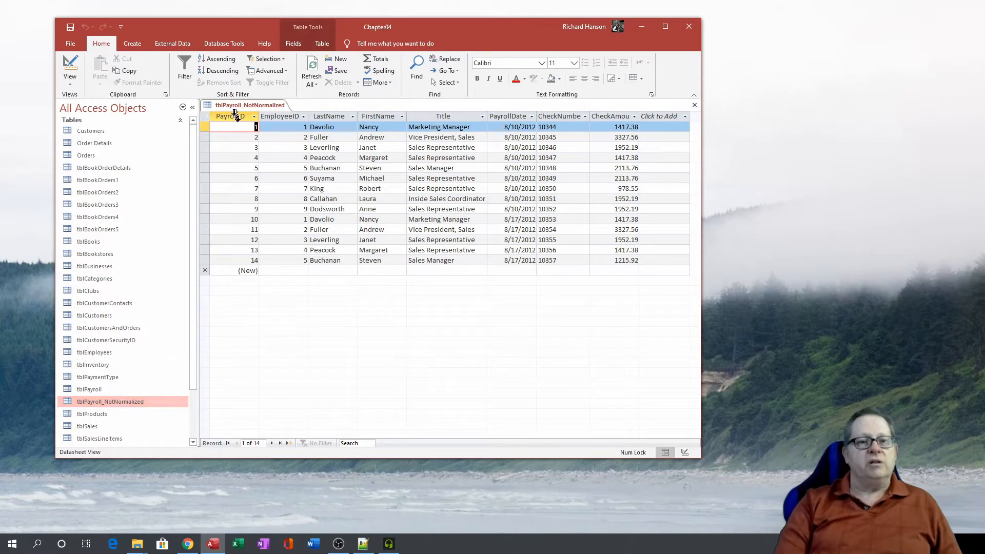
click(229, 116)
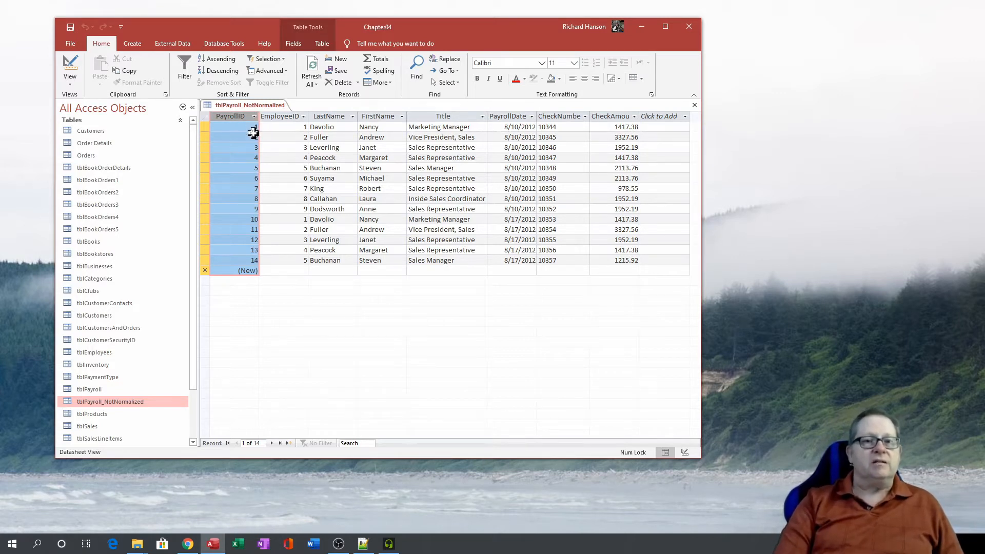
click(283, 116)
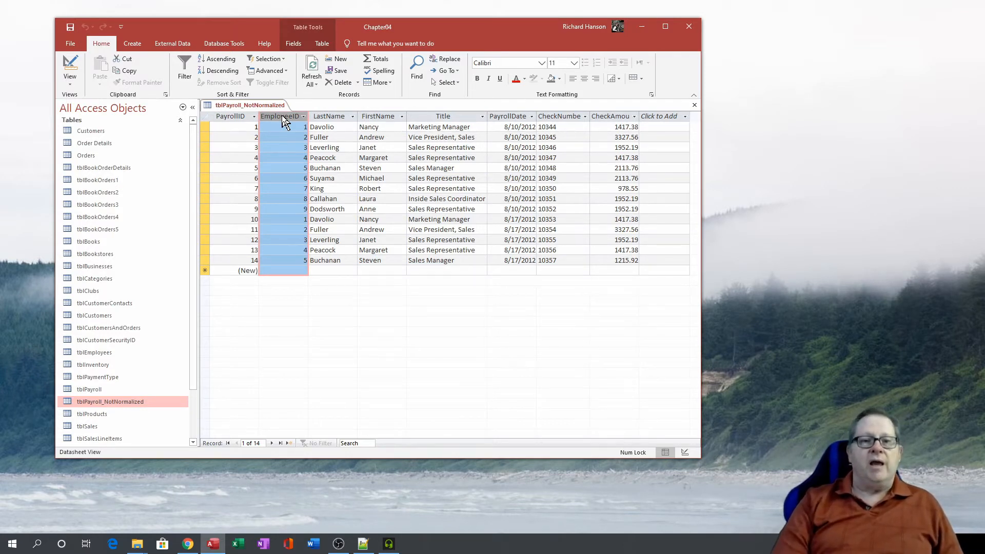
mouse_move(328, 116)
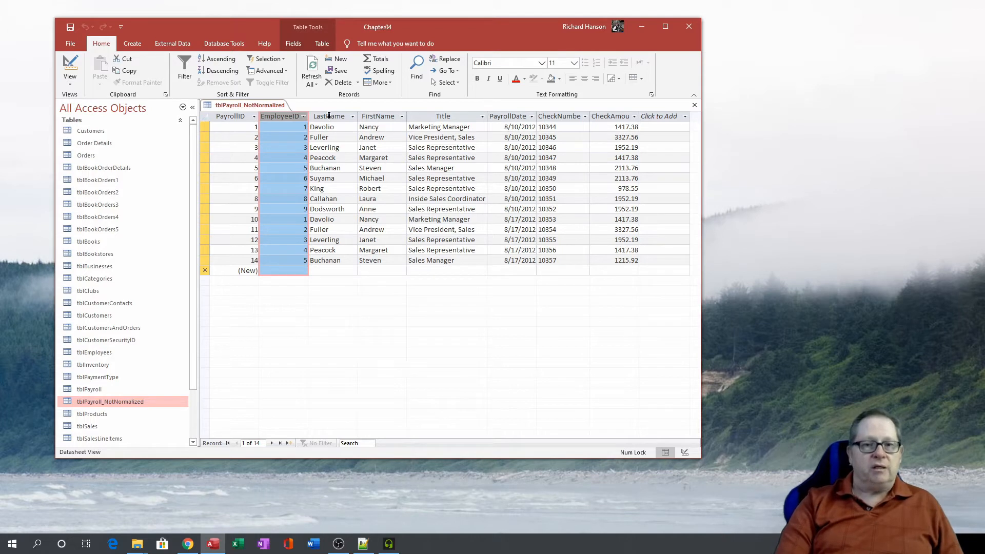
click(322, 126)
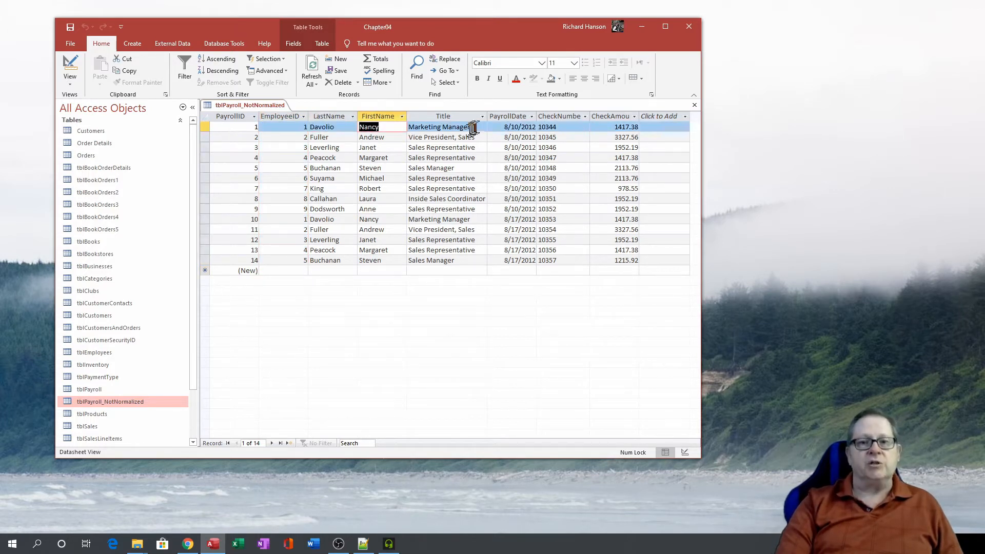
click(440, 127)
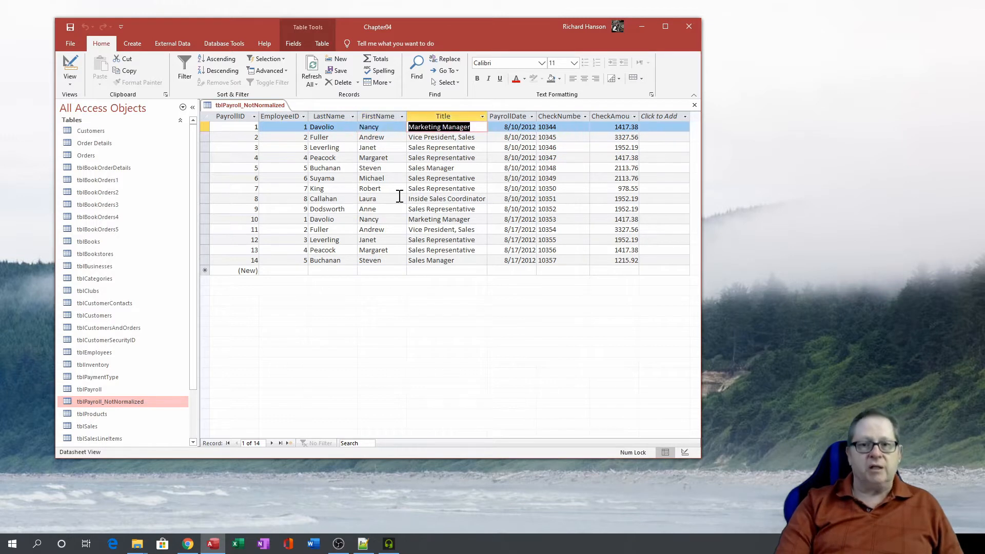
click(511, 126)
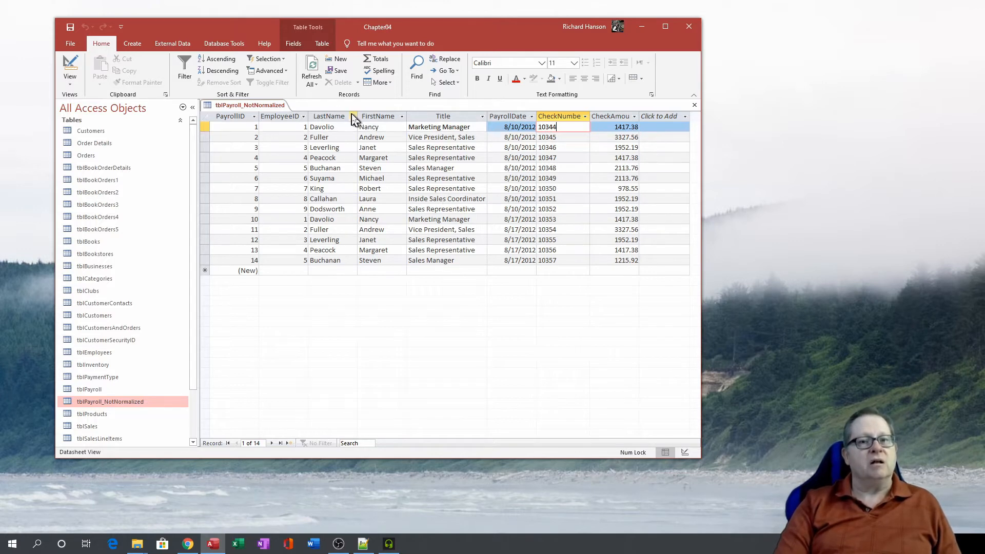
Sort the payroll records ascending by LastName, then select the EmployeeID column.
click(353, 116)
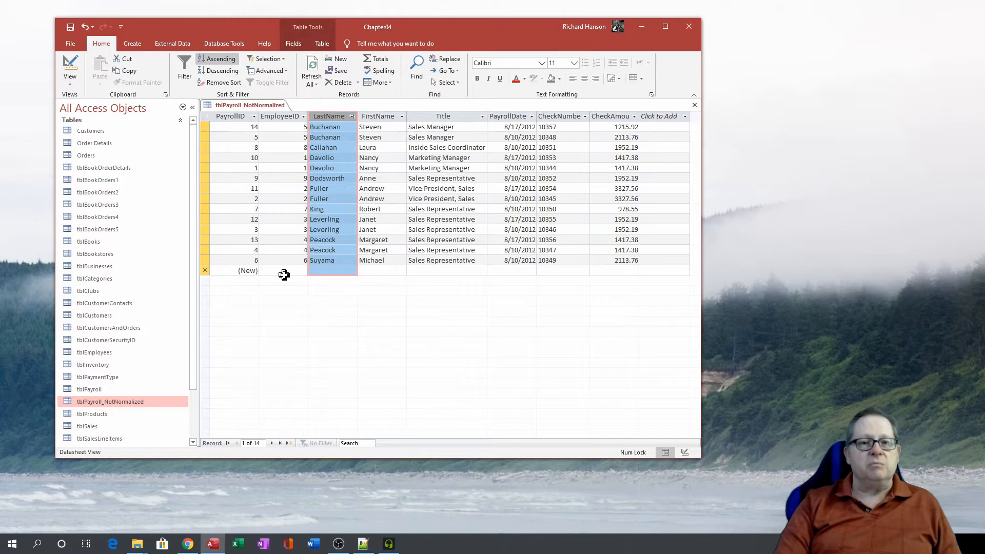
mouse_move(340, 119)
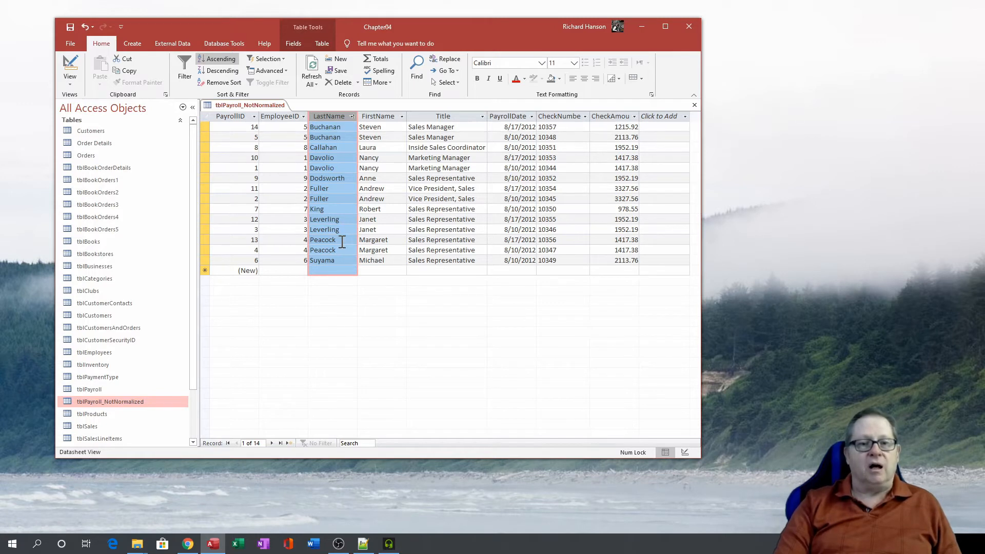
mouse_move(346, 243)
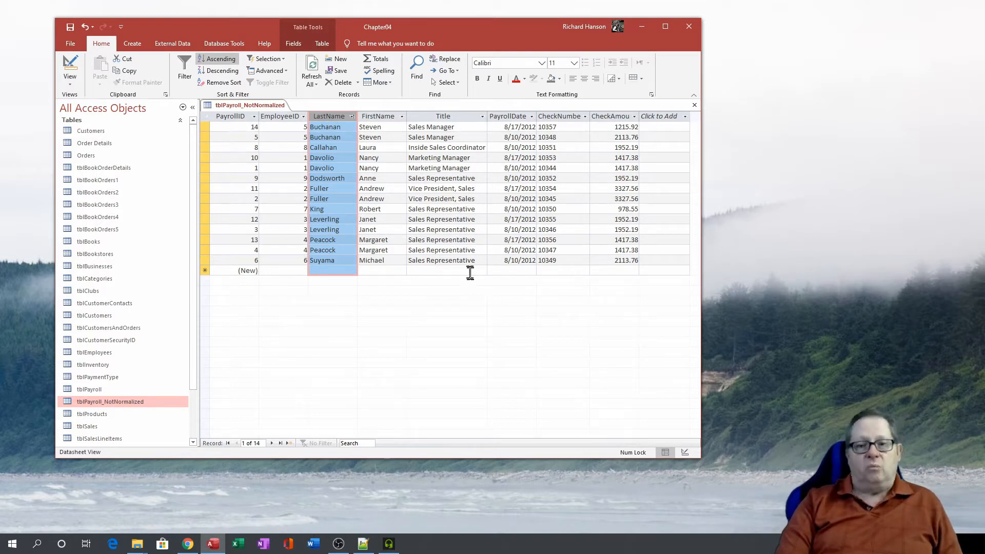
mouse_move(430, 236)
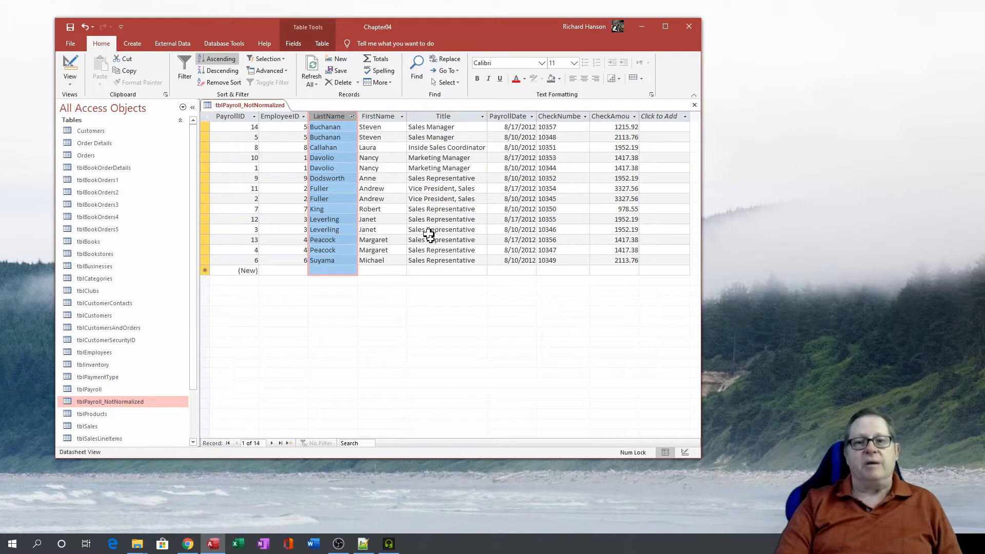
mouse_move(455, 308)
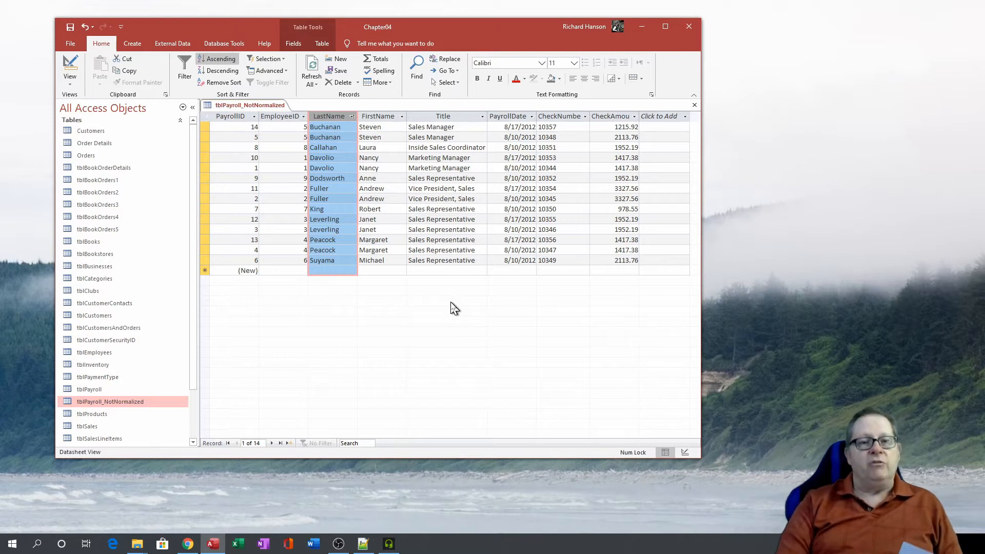
click(279, 116)
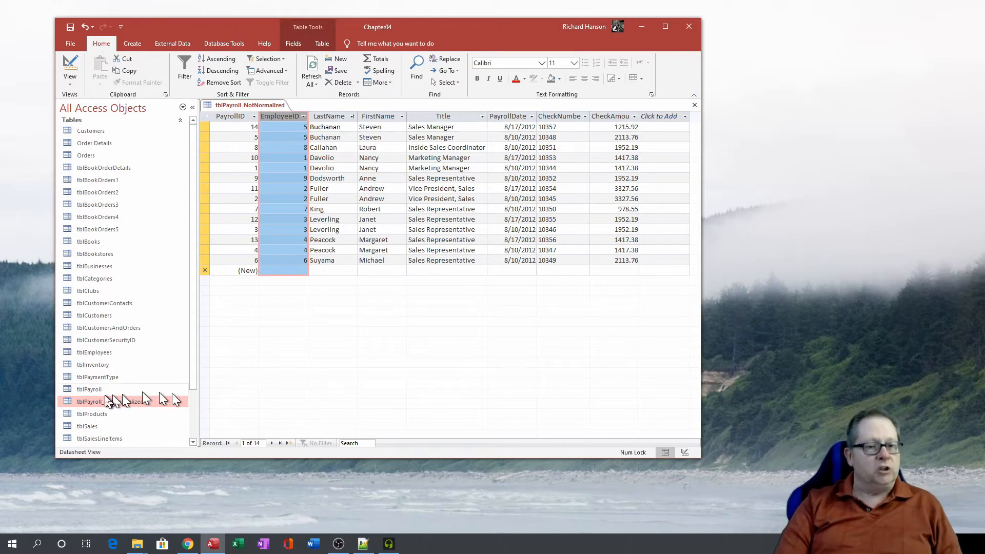
Open tblPayroll and tblEmployees each in its own datasheet tab.
double_click(88, 389)
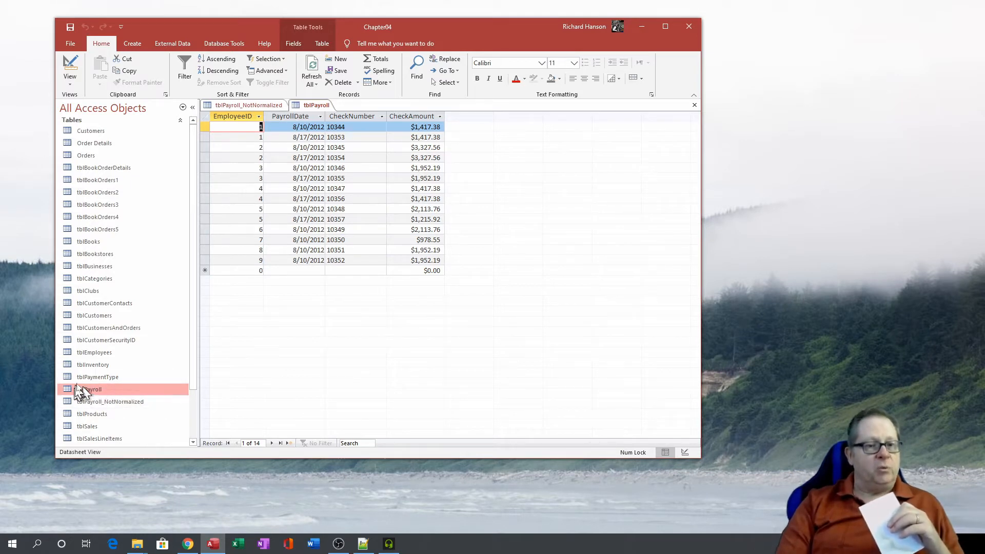
double_click(95, 352)
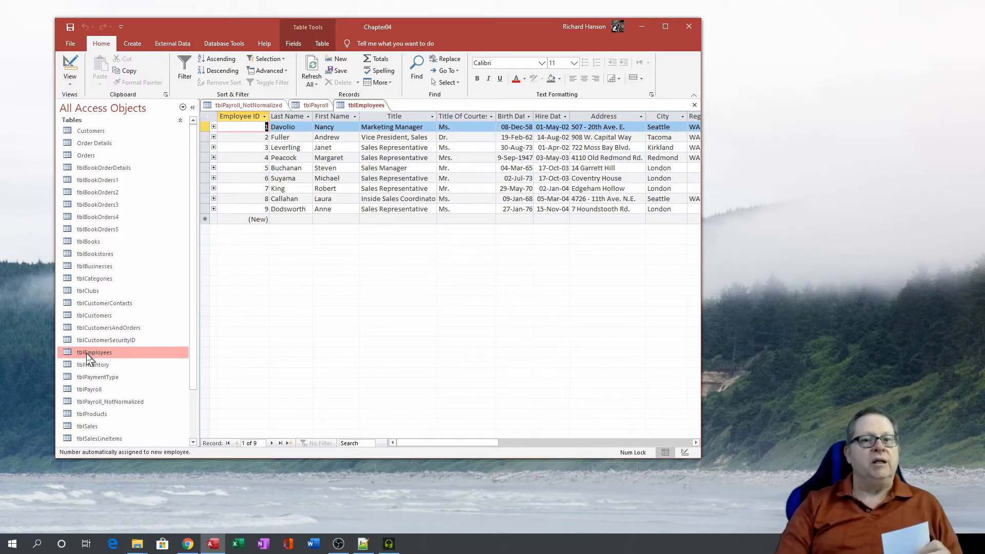
Browse tblEmployees across its Title, City, Region and remaining fields to the right and back.
click(393, 116)
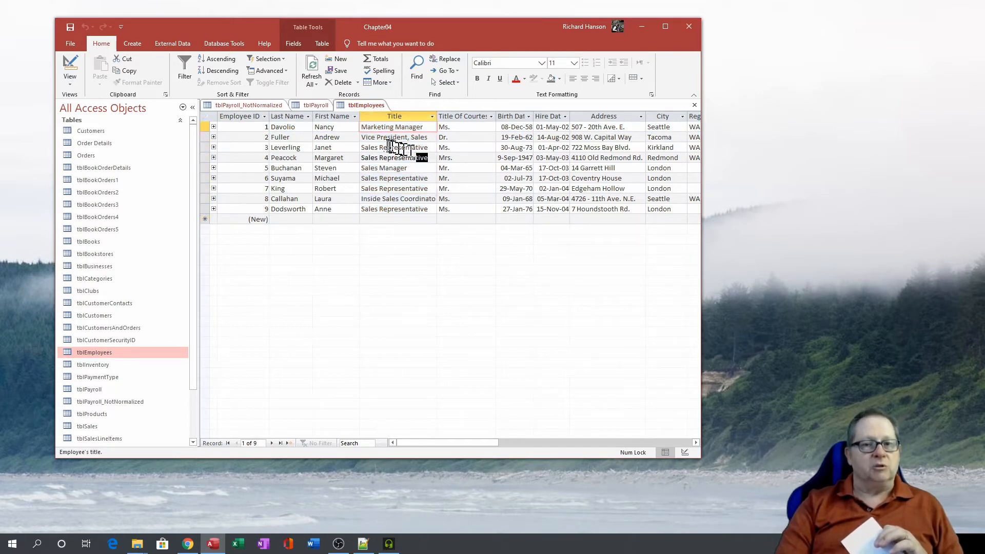
click(394, 157)
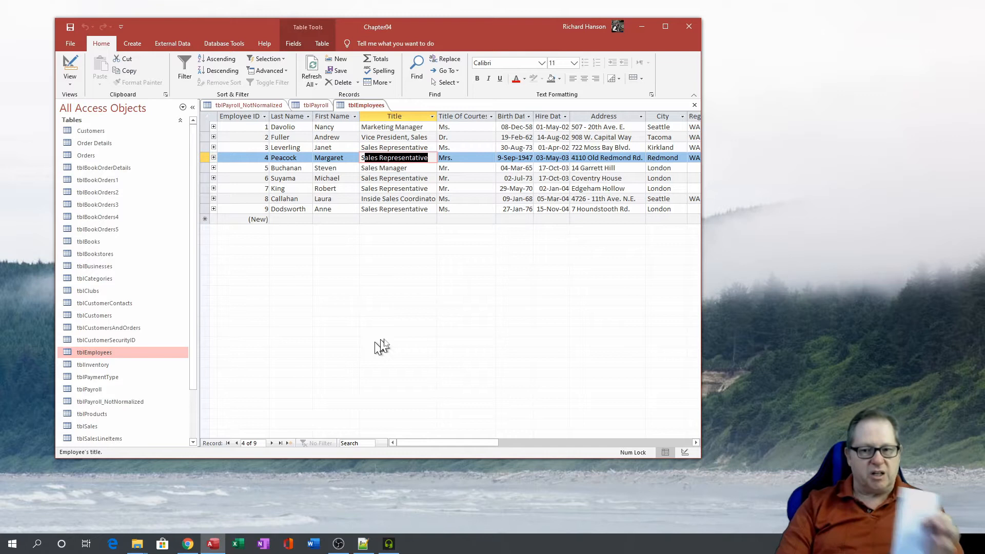
mouse_move(292, 326)
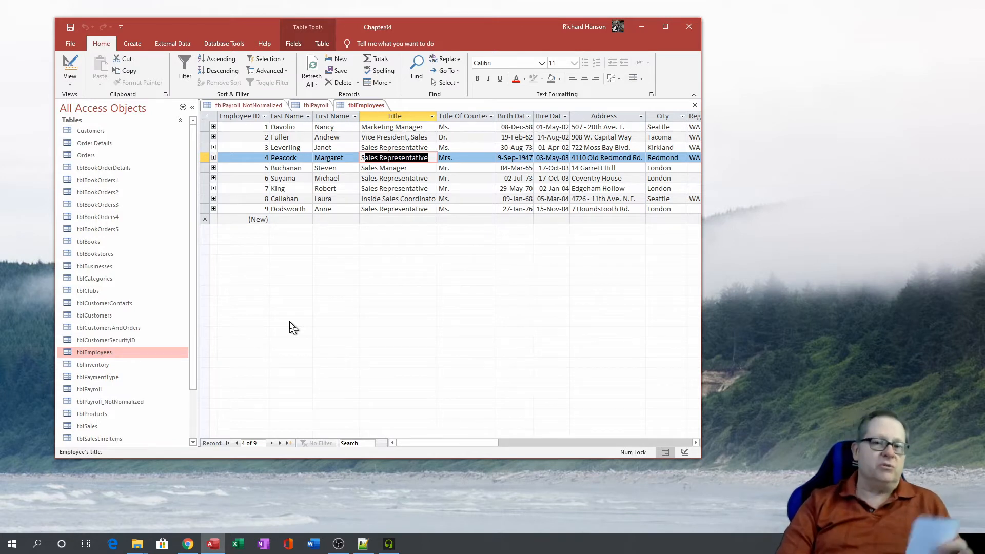
mouse_move(379, 151)
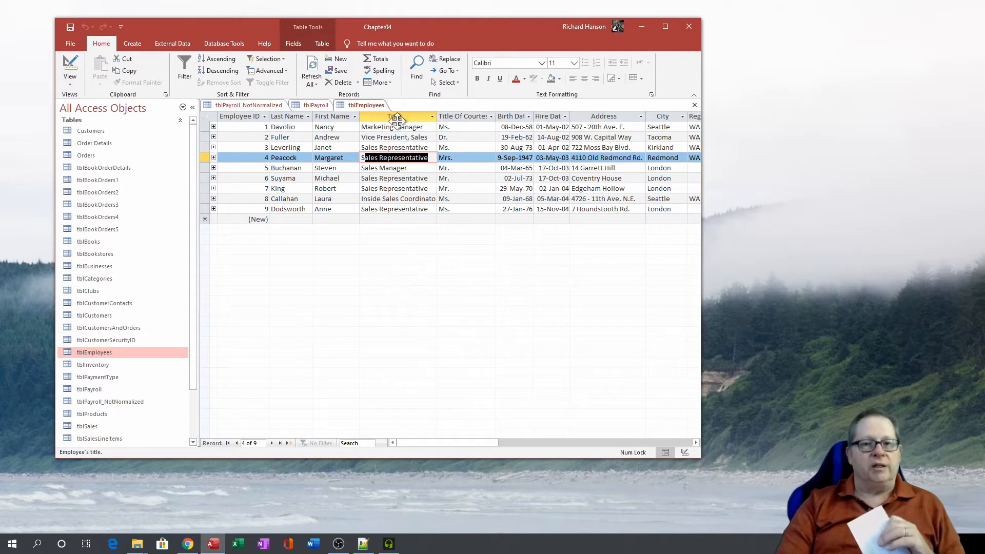
mouse_move(553, 385)
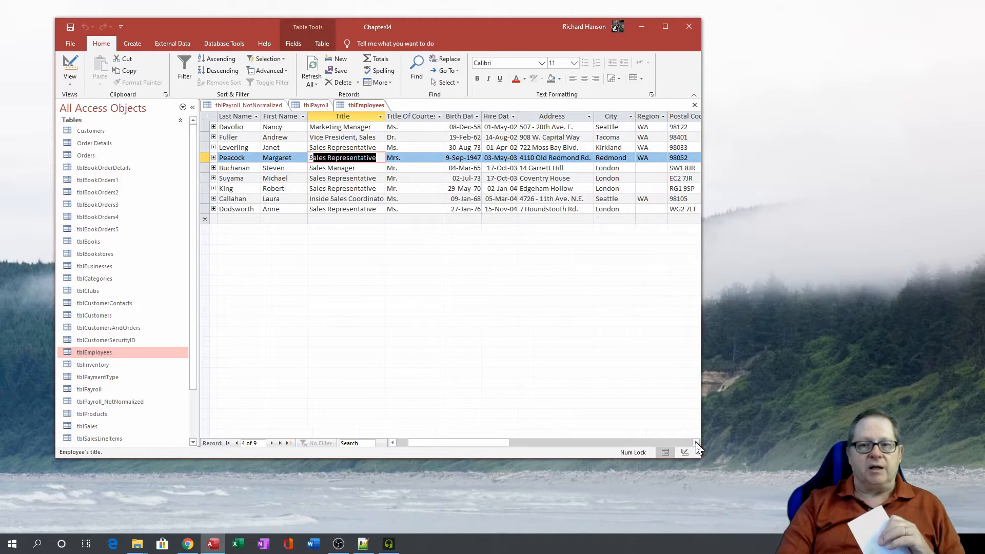
scroll(right, 3)
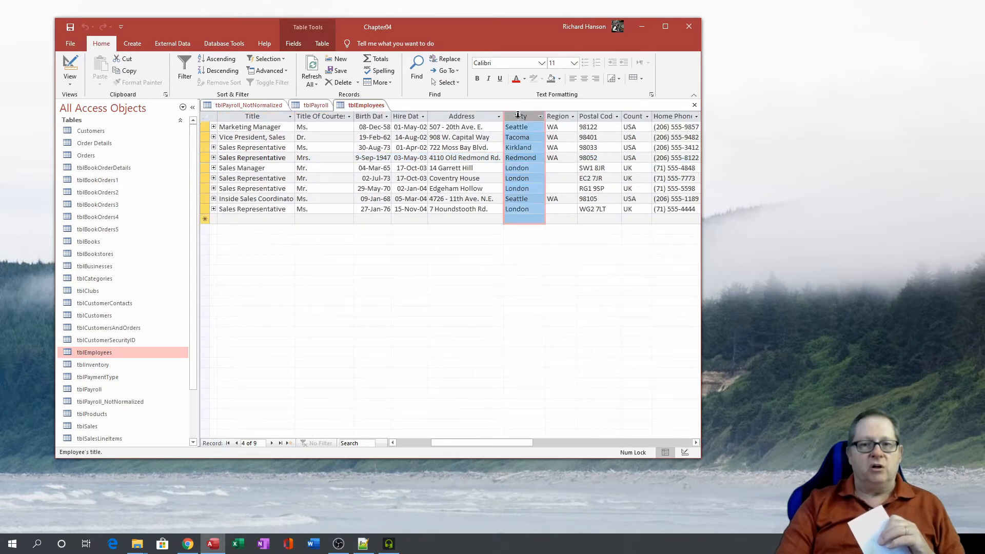
click(558, 116)
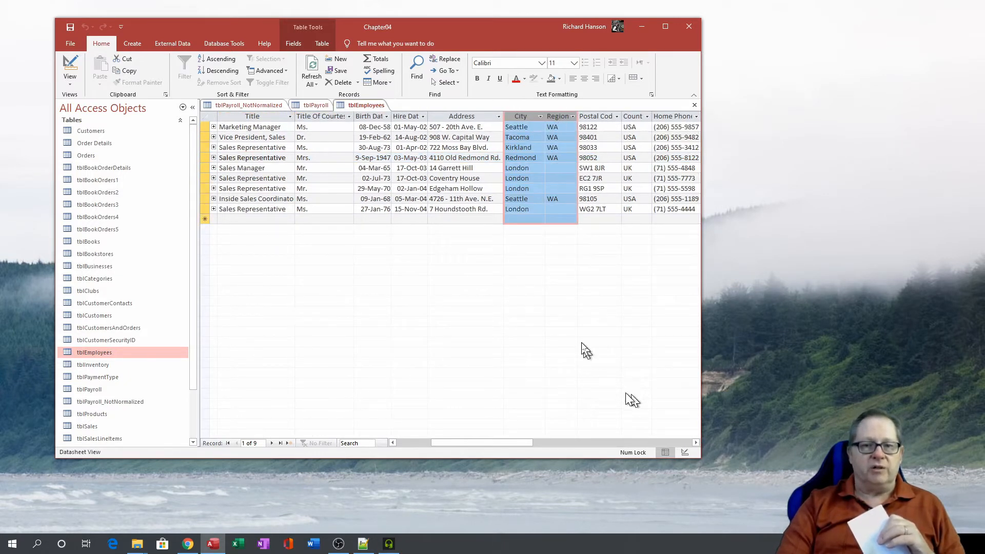
scroll(right, 3)
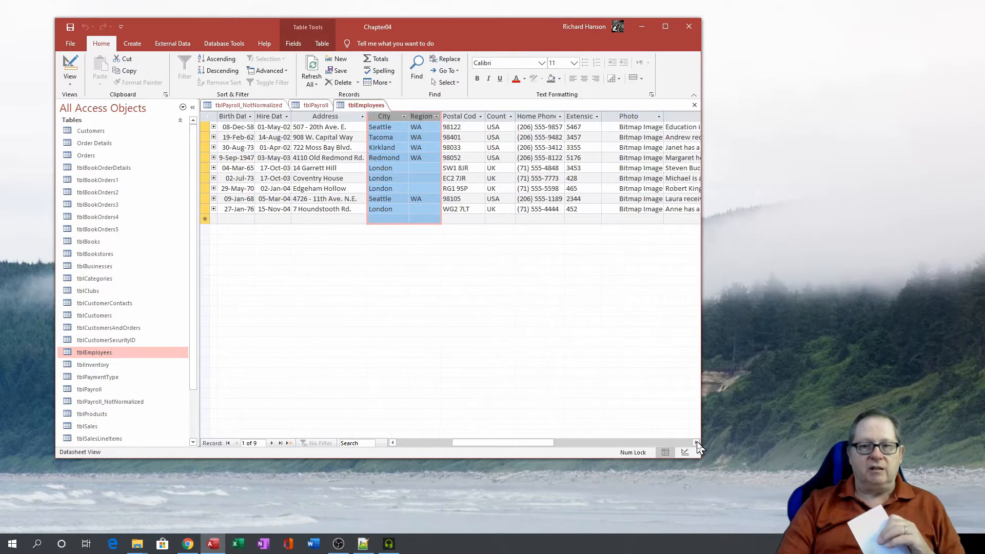
scroll(right, 3)
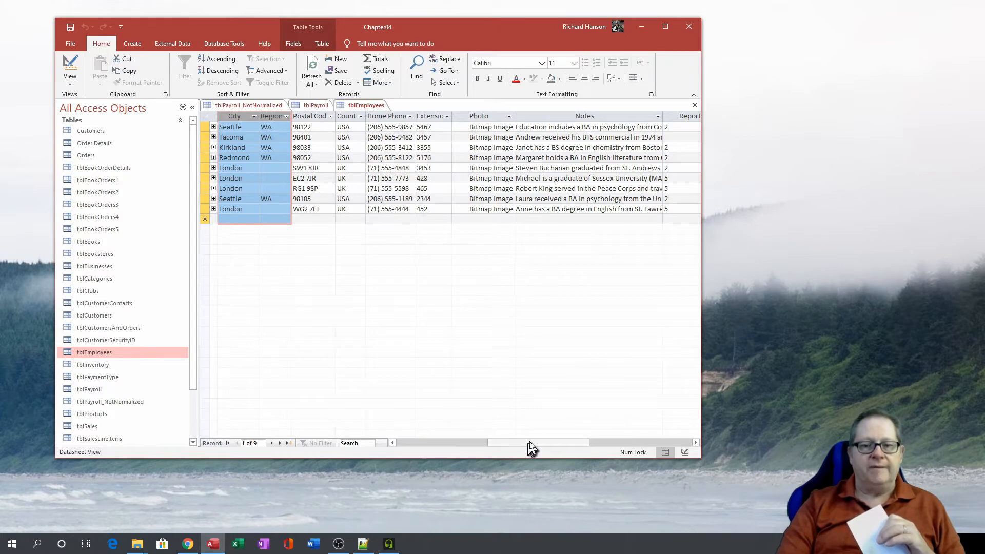
scroll(left, 3)
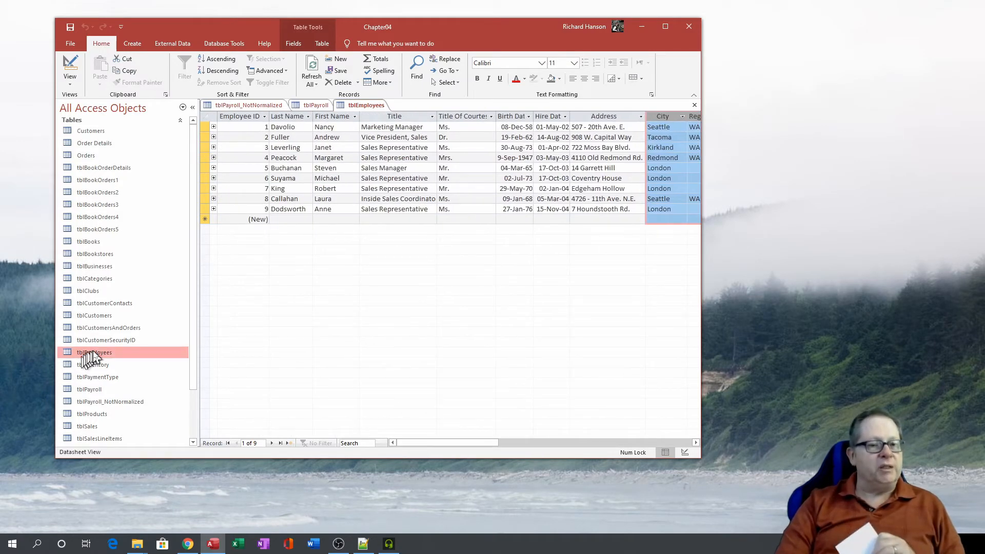
mouse_move(113, 358)
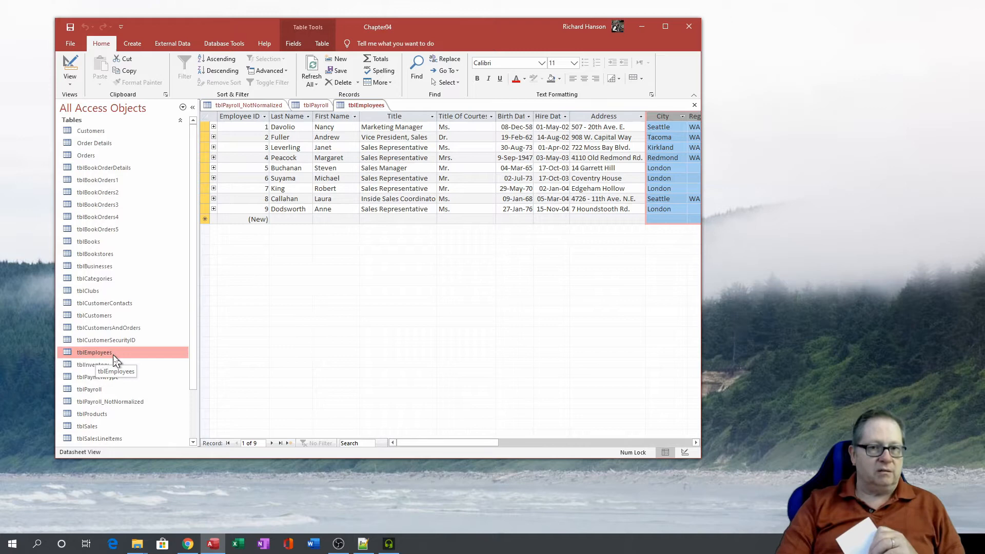
mouse_move(251, 109)
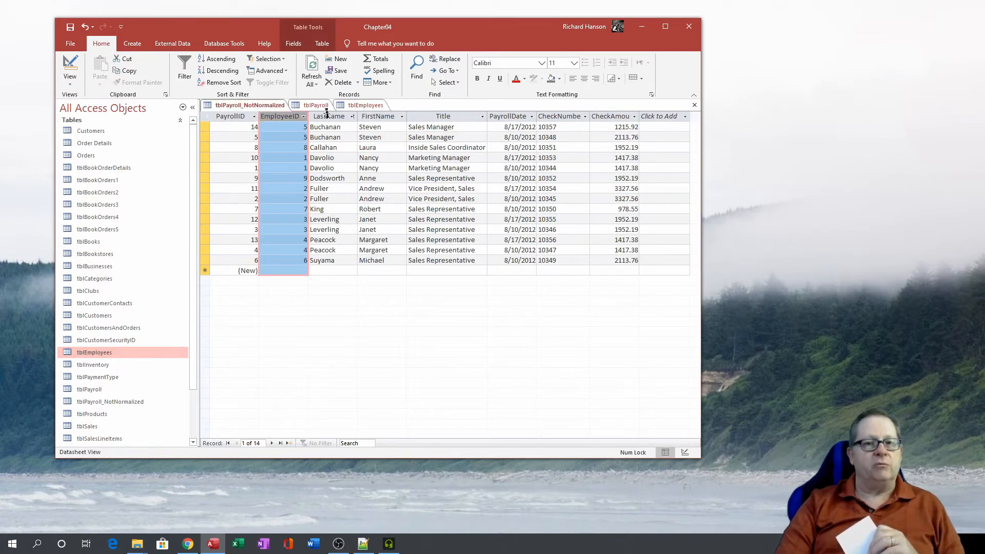
click(378, 116)
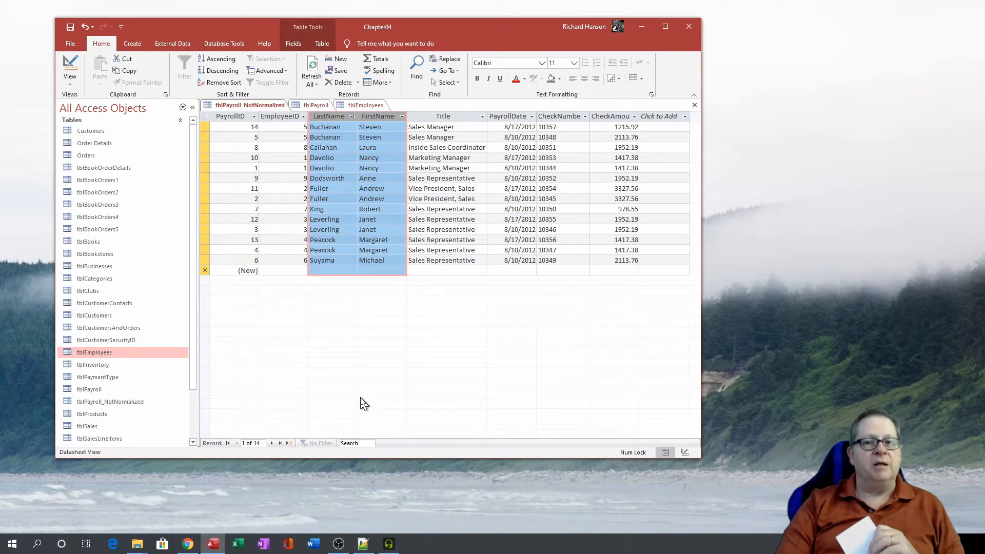
click(443, 116)
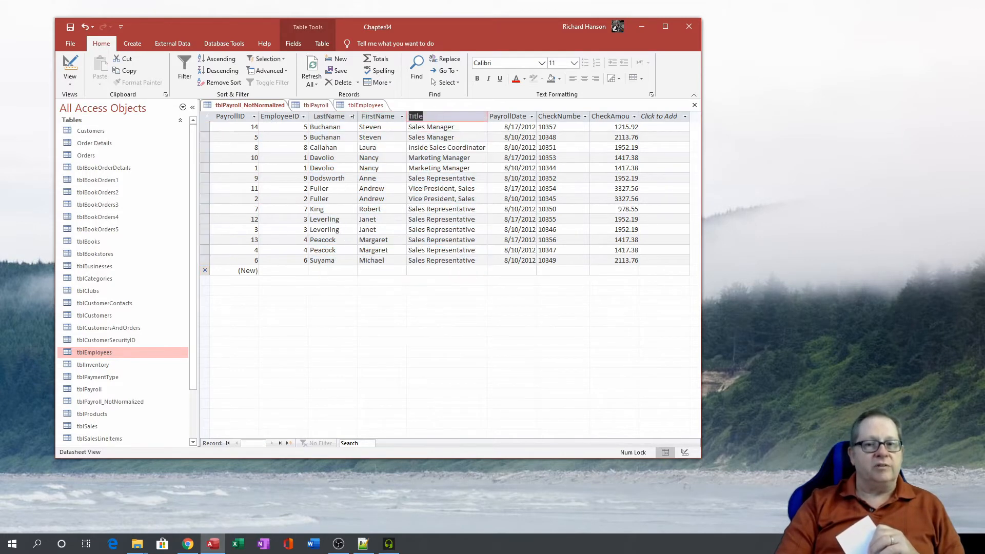
mouse_move(385, 290)
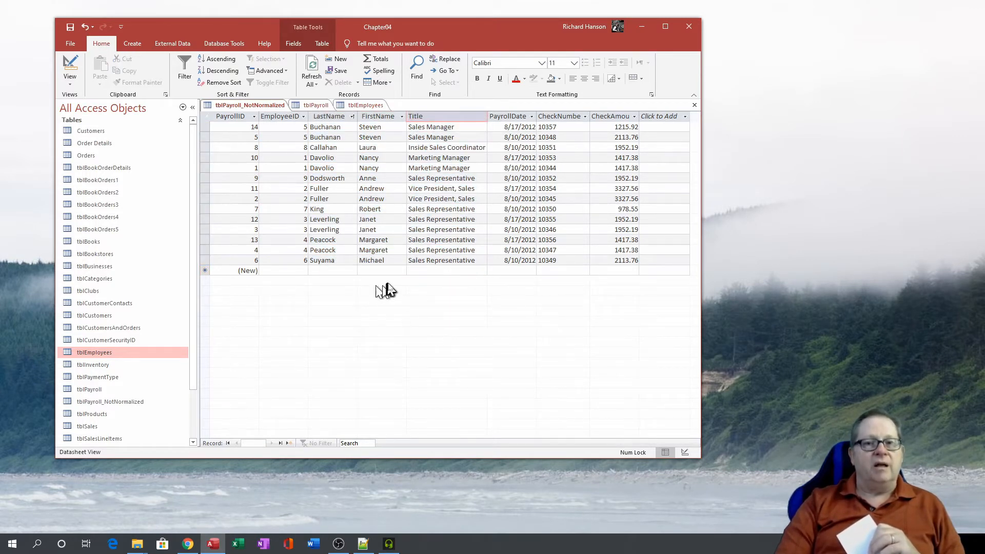
mouse_move(490, 163)
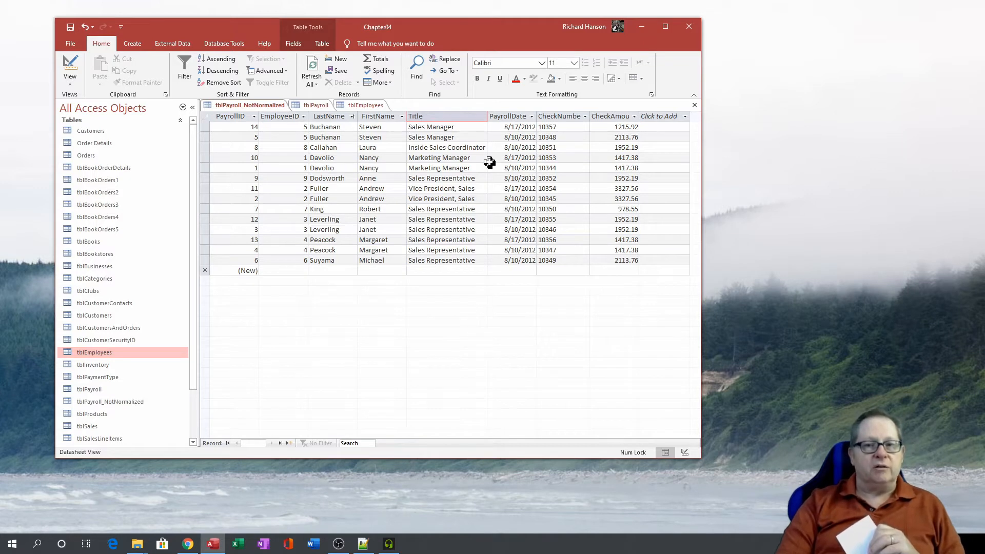
click(441, 219)
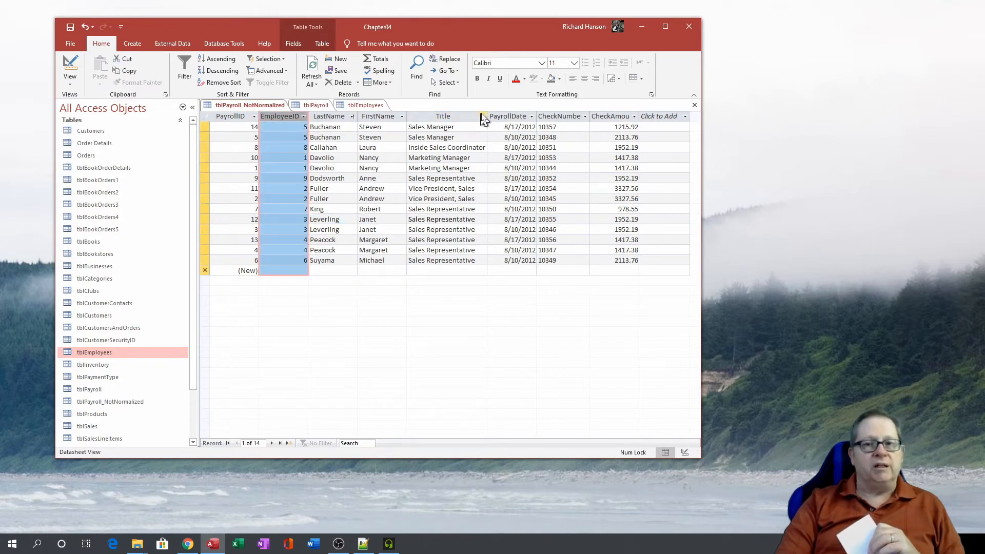
click(558, 116)
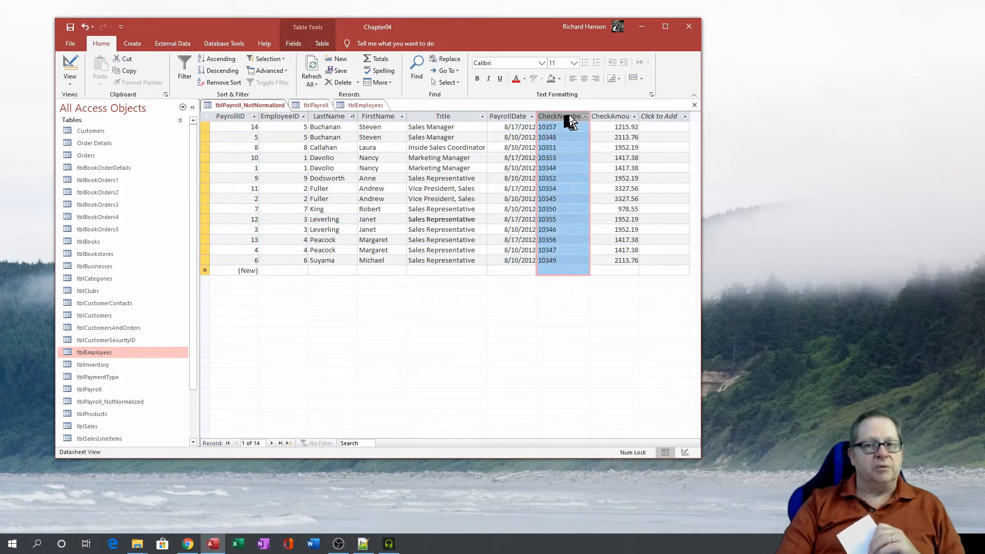
click(612, 116)
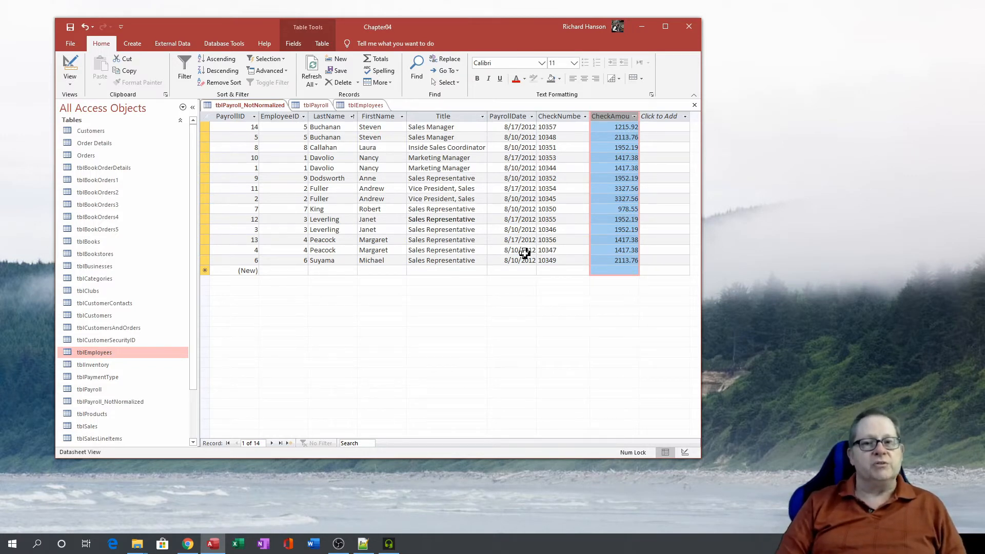
mouse_move(250, 181)
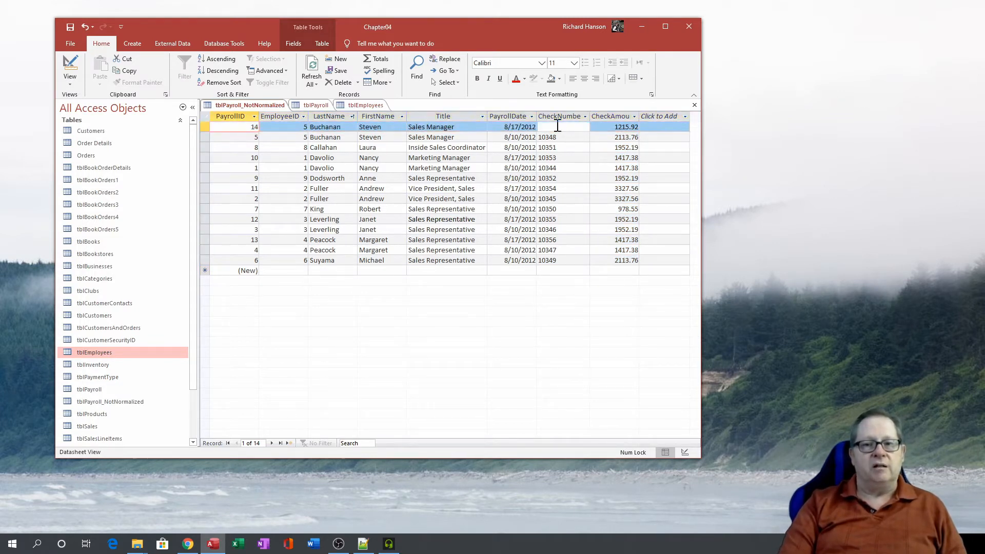
click(559, 127)
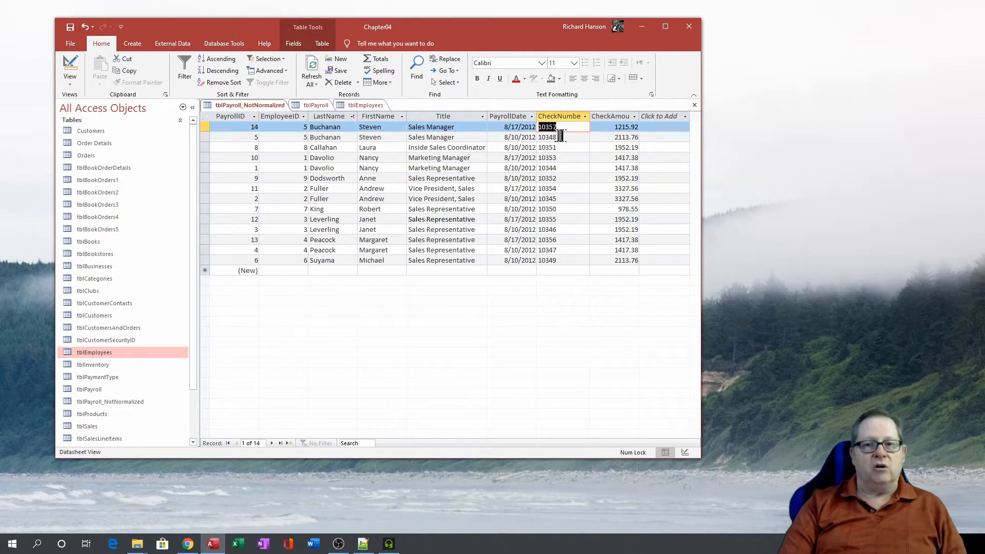
click(547, 137)
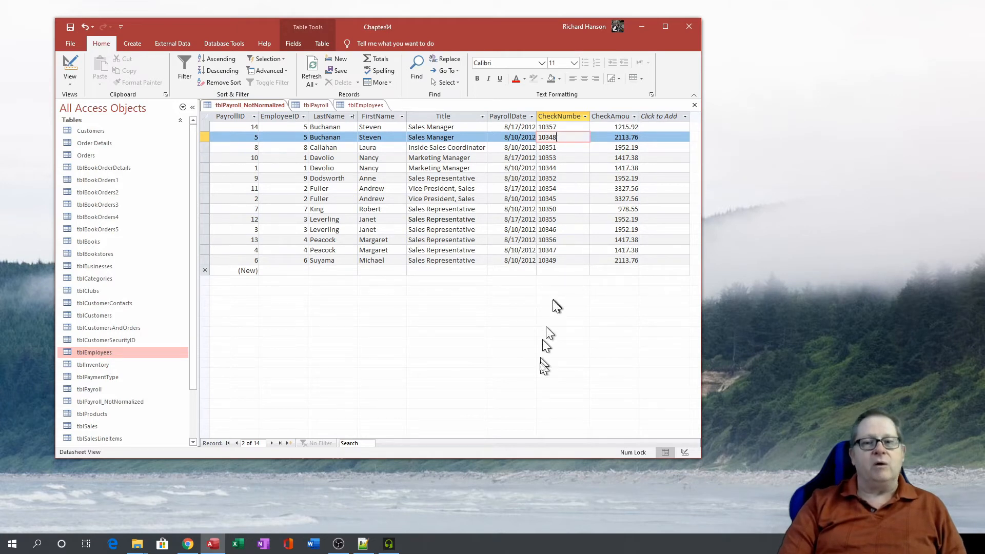
mouse_move(544, 371)
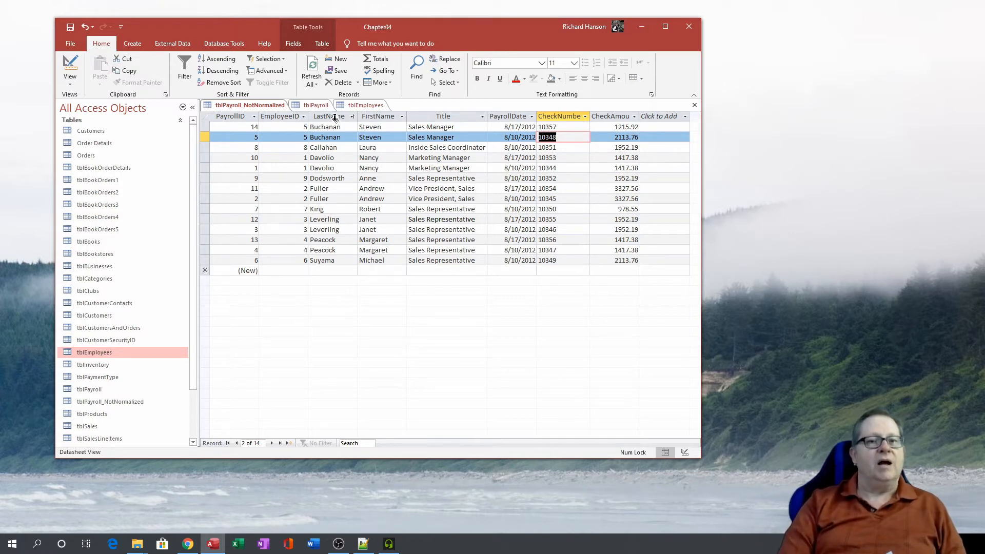
click(327, 116)
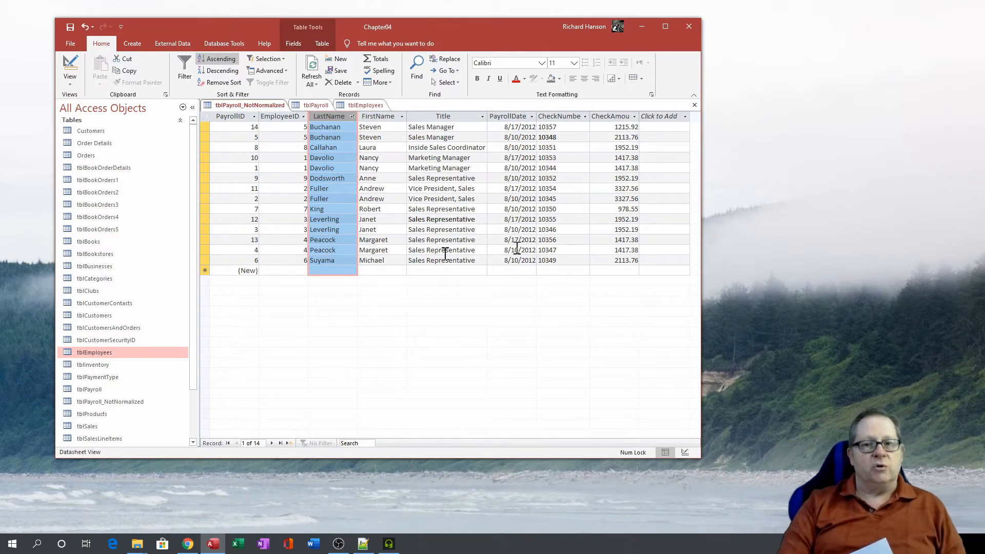
click(547, 126)
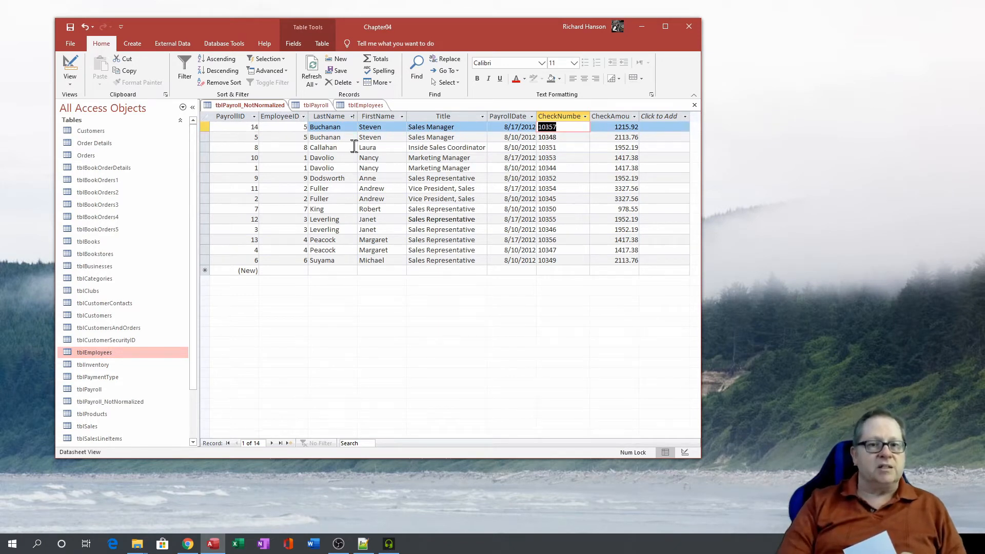
click(327, 116)
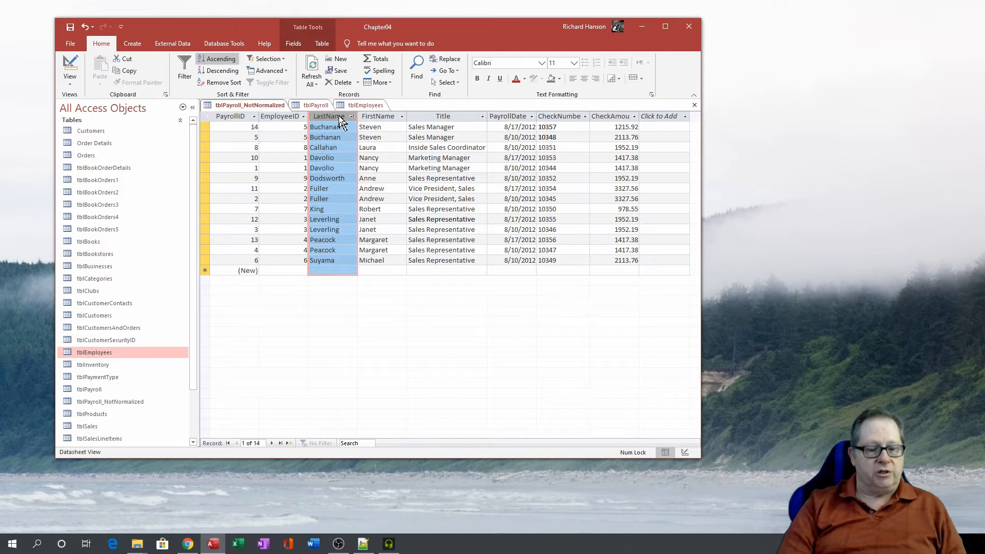
click(281, 115)
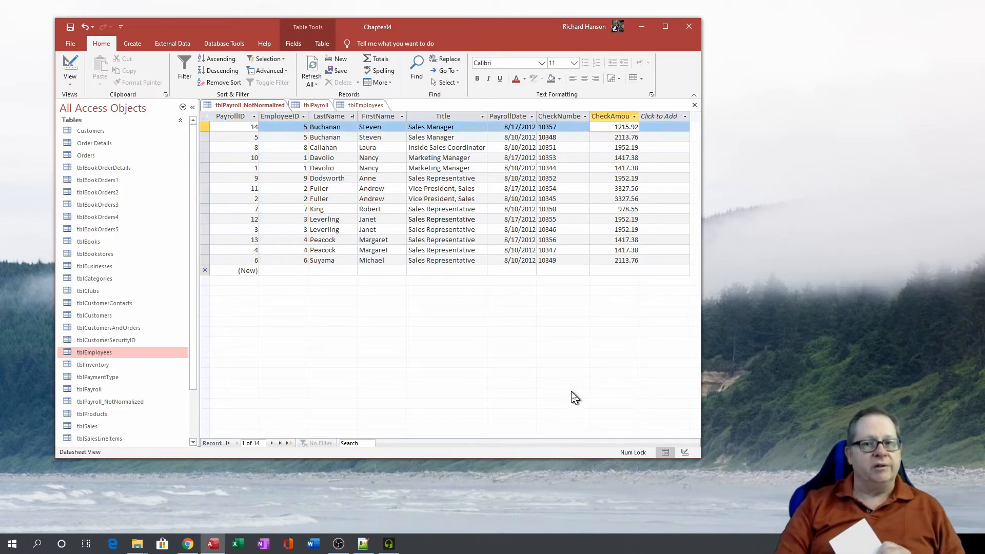
mouse_move(333, 244)
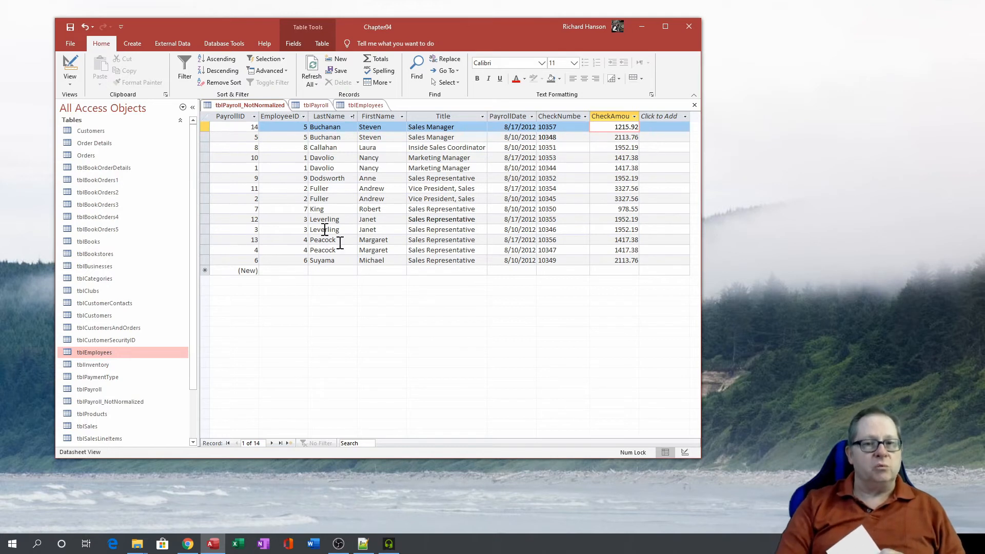
click(230, 116)
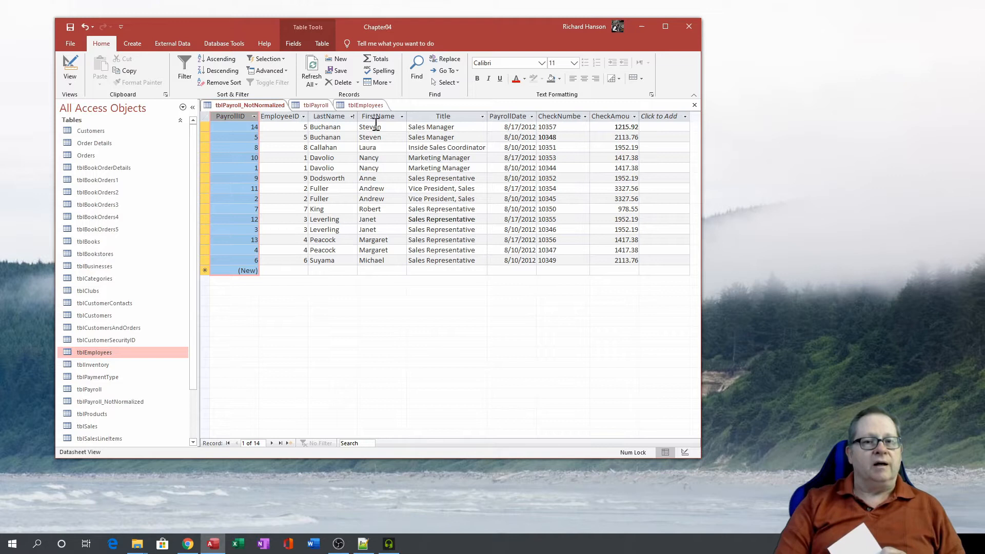
click(328, 116)
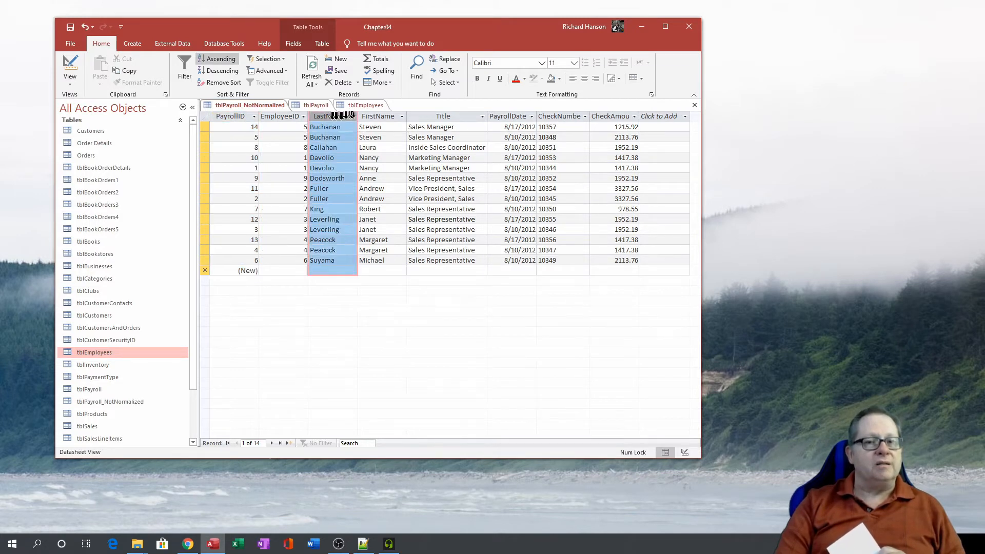
click(377, 116)
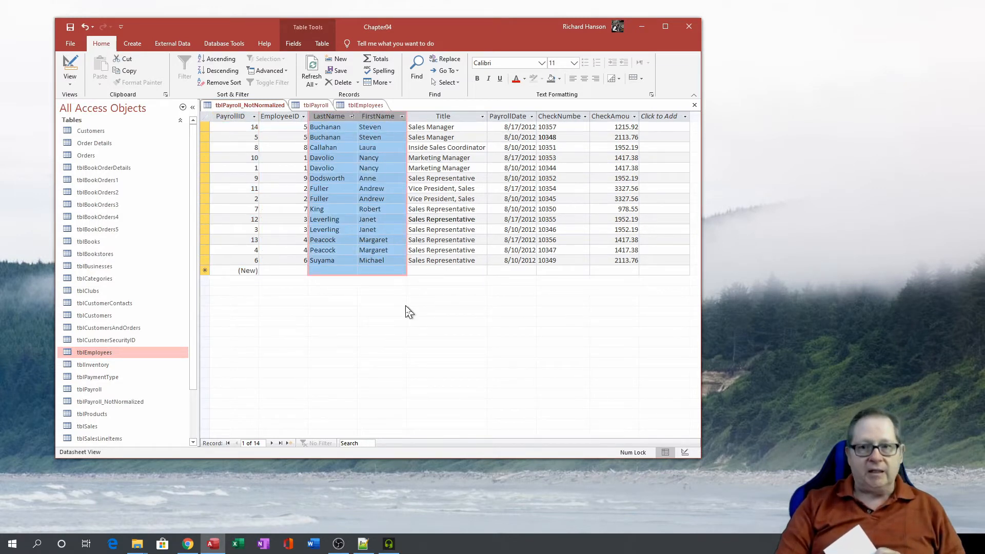
mouse_move(421, 327)
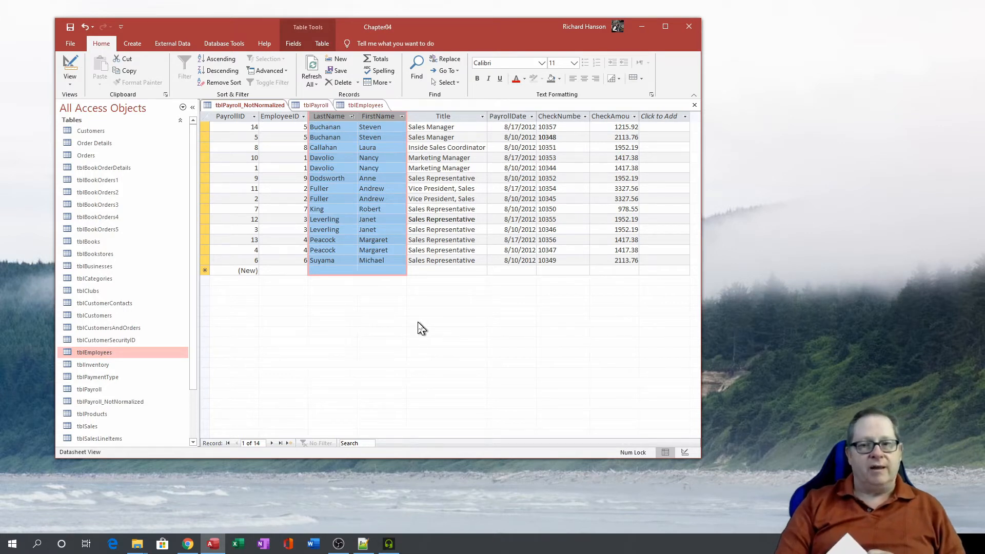
mouse_move(452, 158)
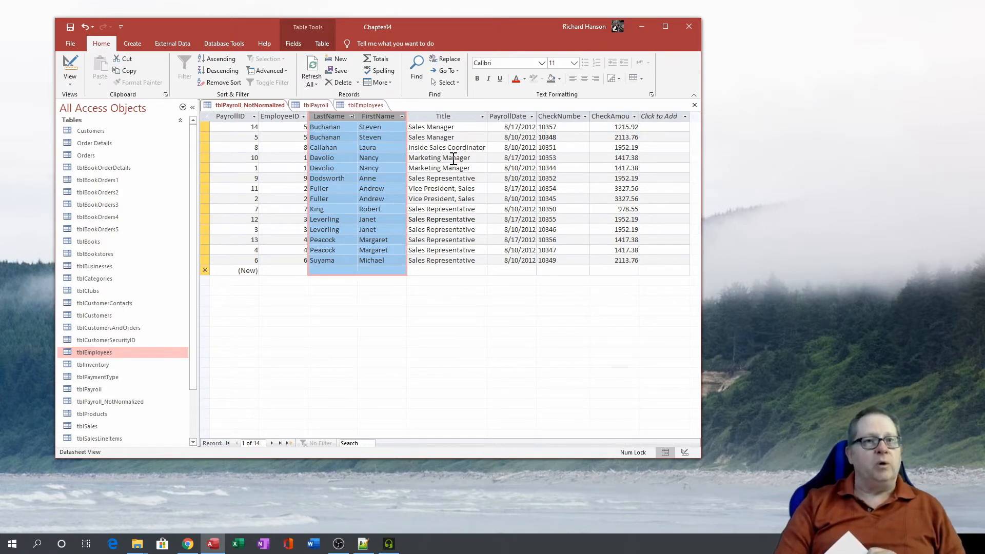
mouse_move(443, 298)
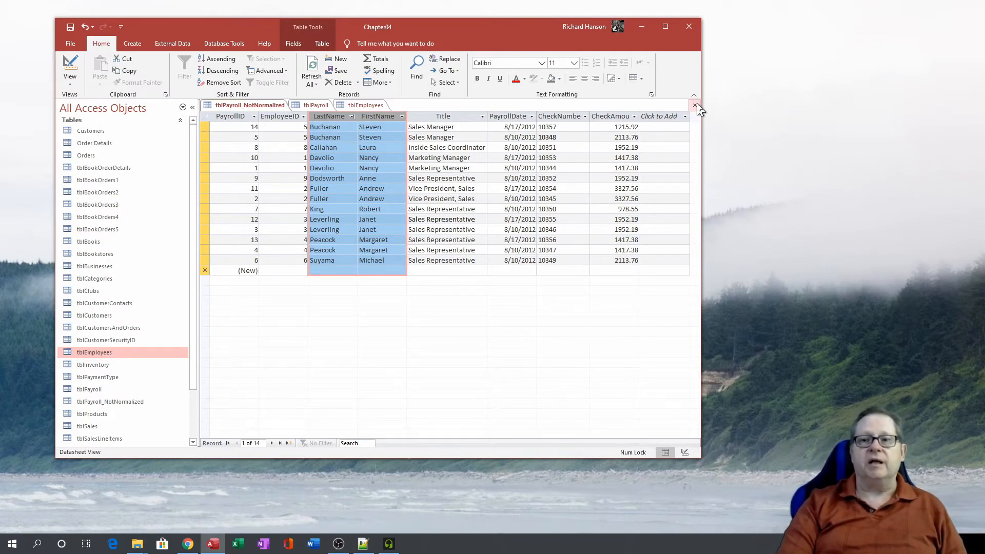
click(693, 104)
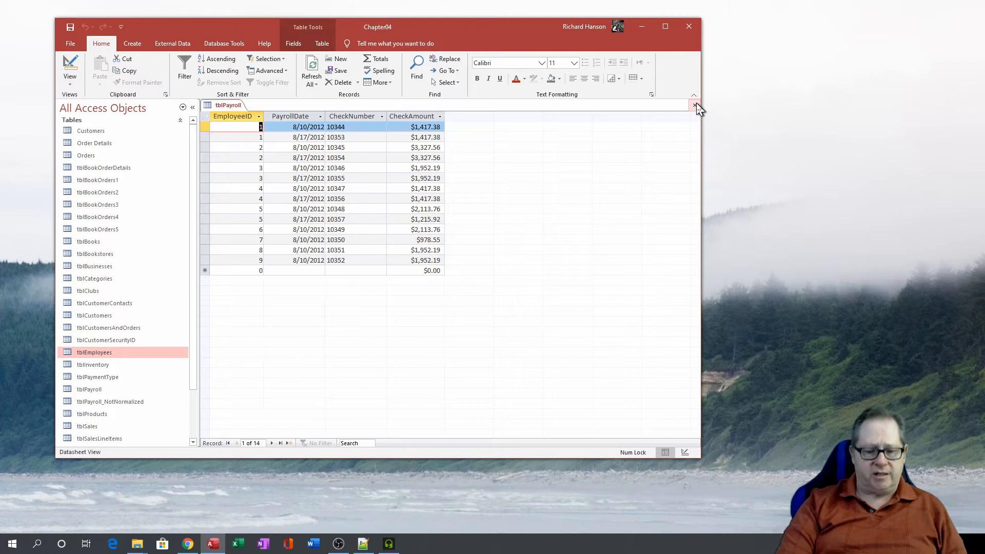
Close the last remaining tblPayroll table, leaving the workspace empty.
click(694, 105)
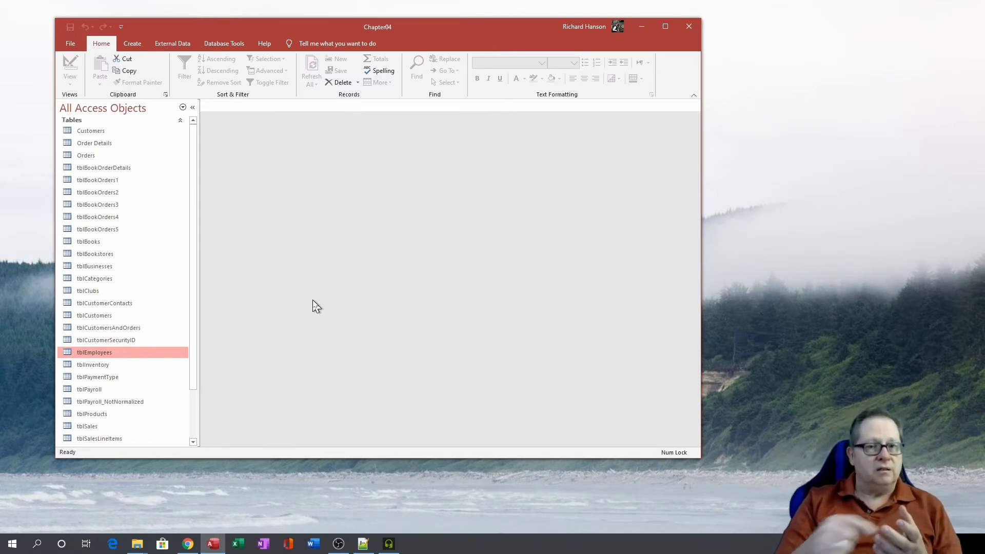
mouse_move(340, 278)
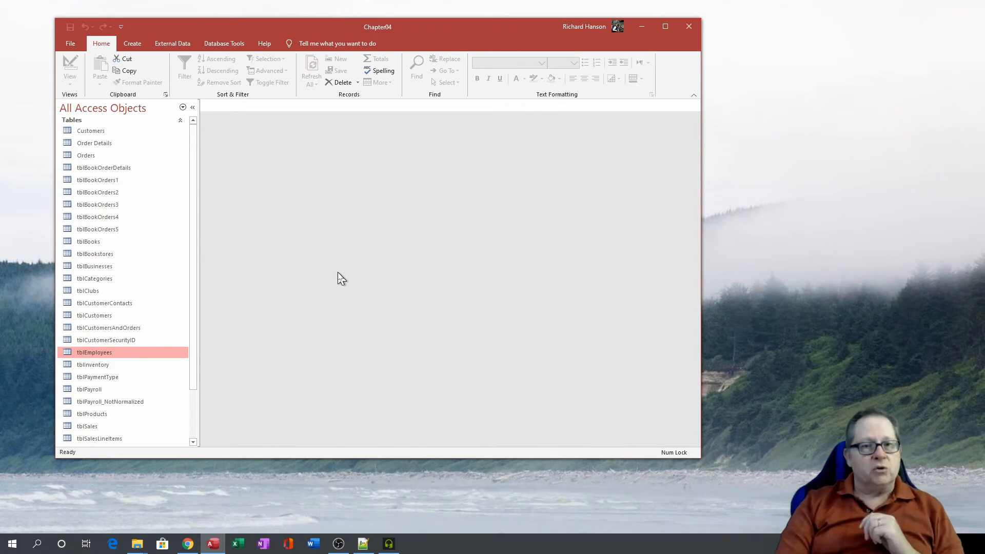
click(224, 43)
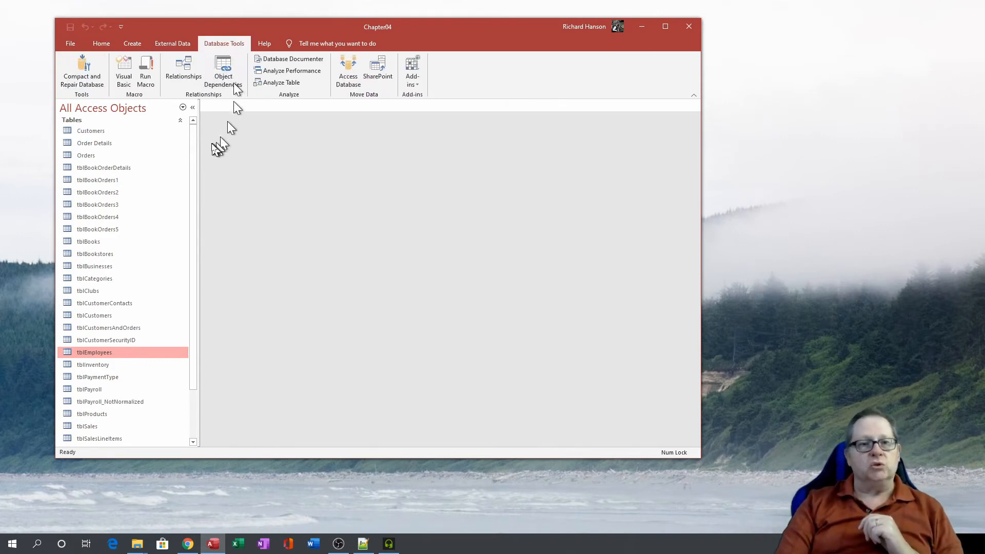
click(183, 69)
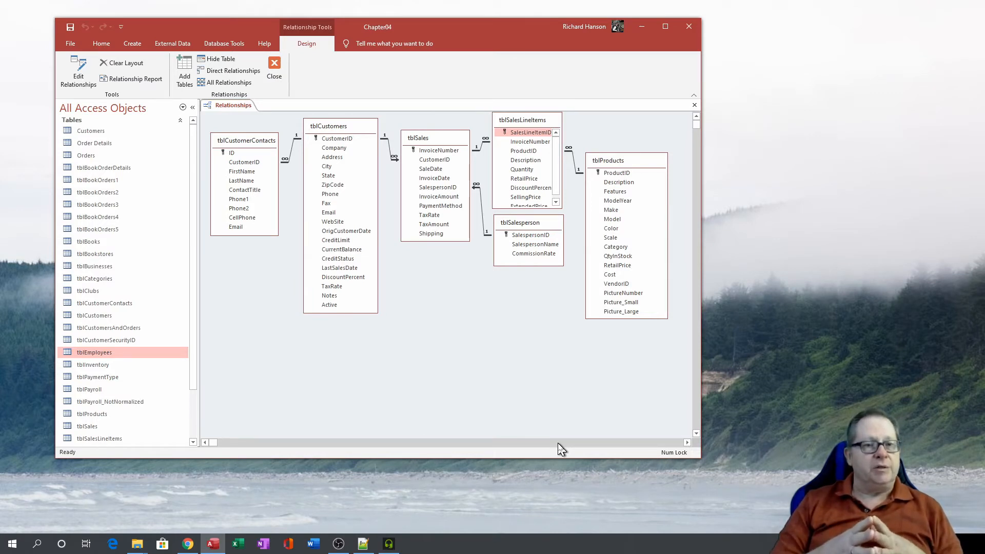
mouse_move(217, 384)
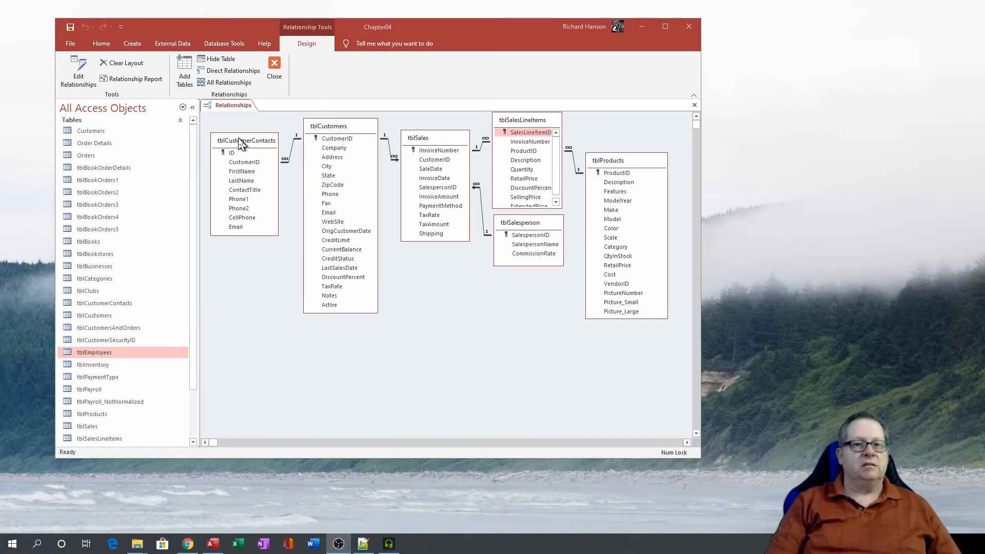
mouse_move(343, 139)
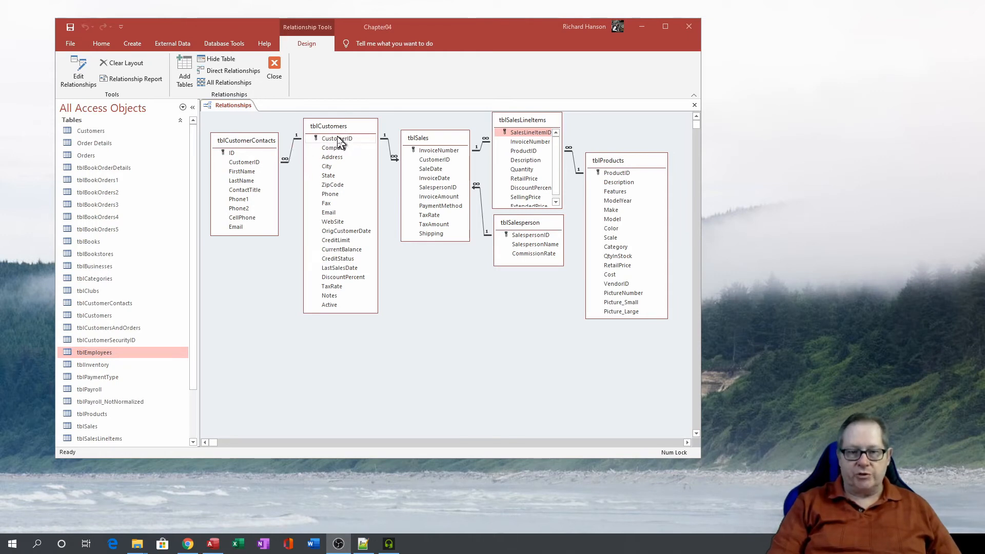
mouse_move(298, 169)
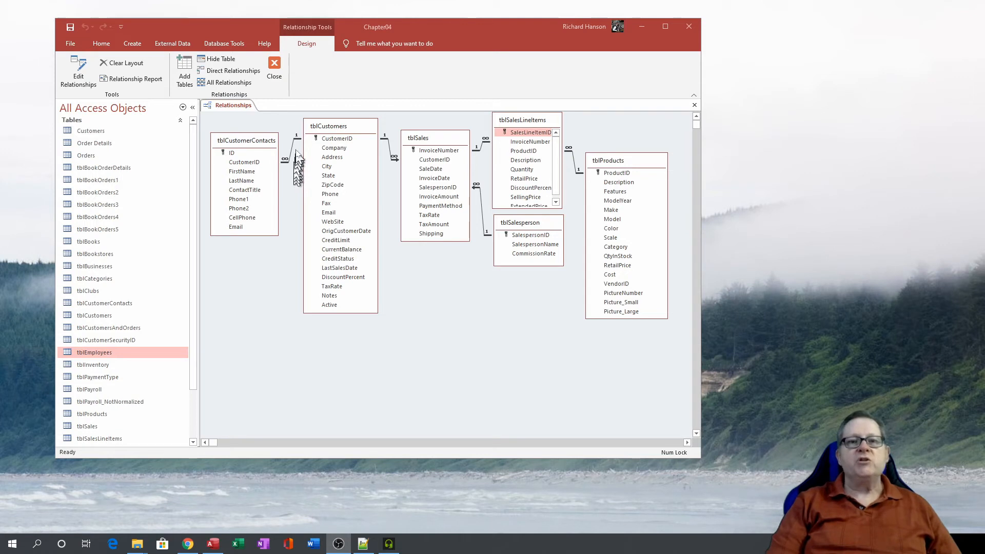
mouse_move(305, 138)
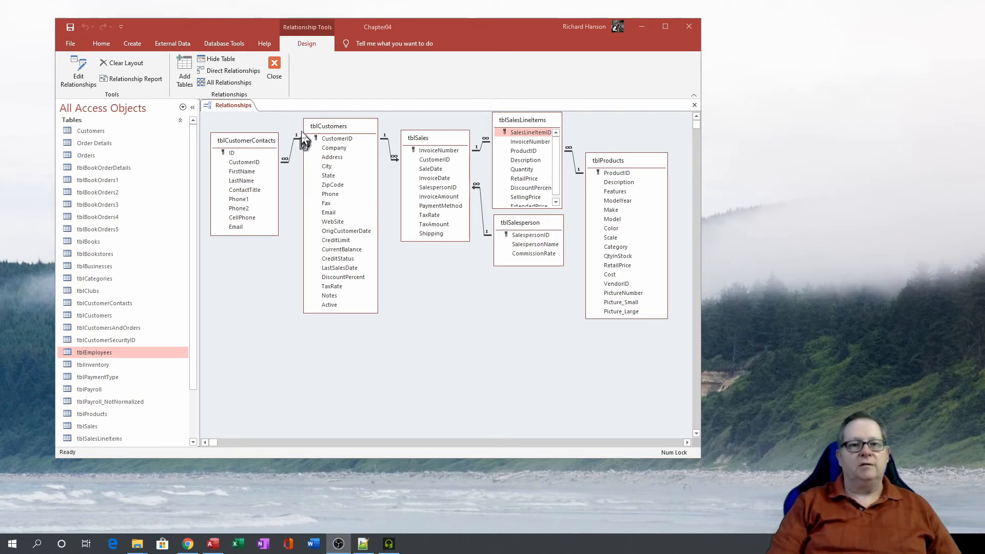
mouse_move(281, 171)
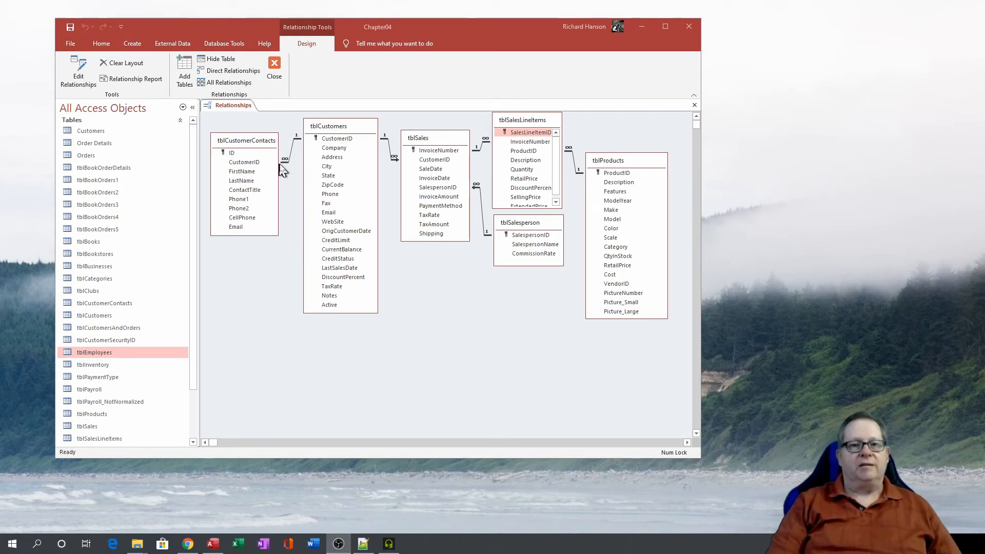
mouse_move(296, 200)
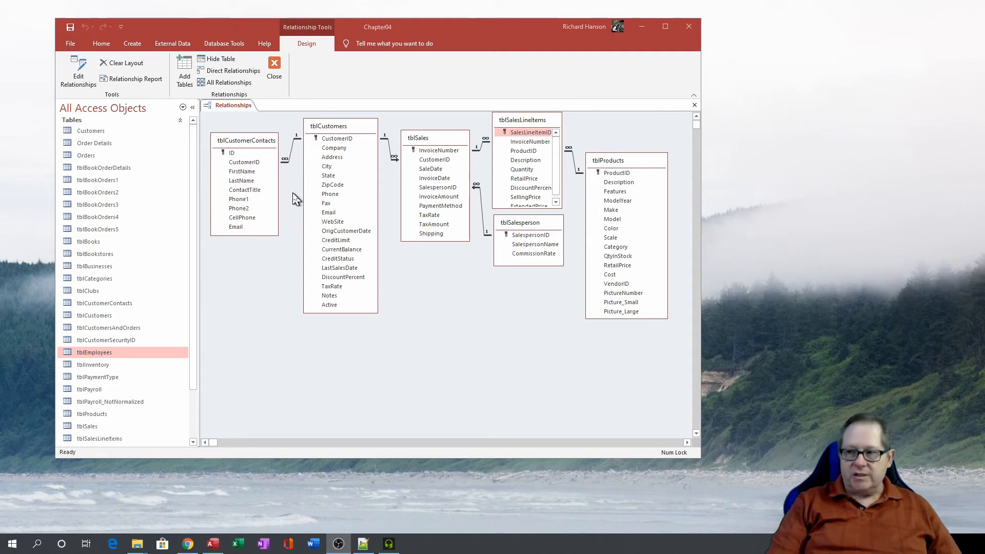
mouse_move(290, 201)
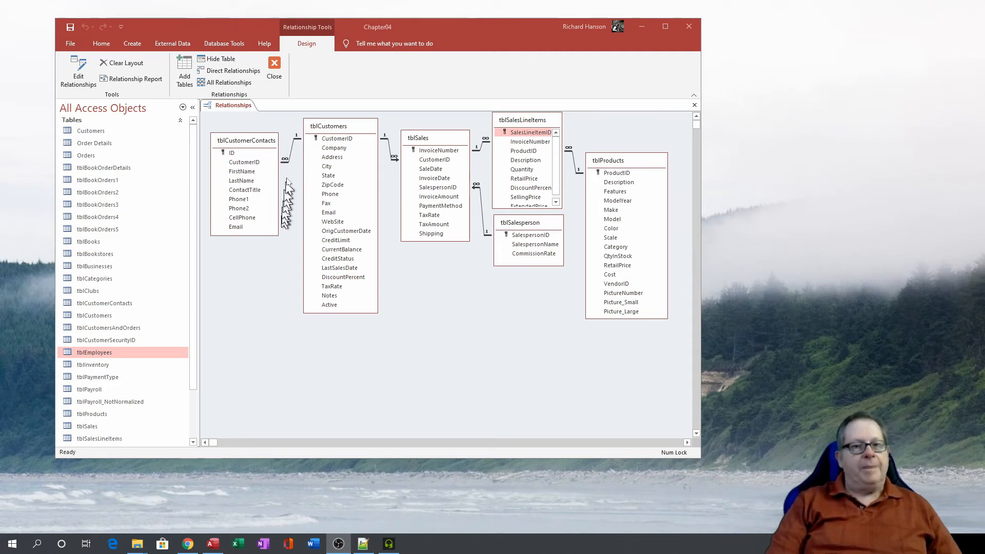
mouse_move(287, 176)
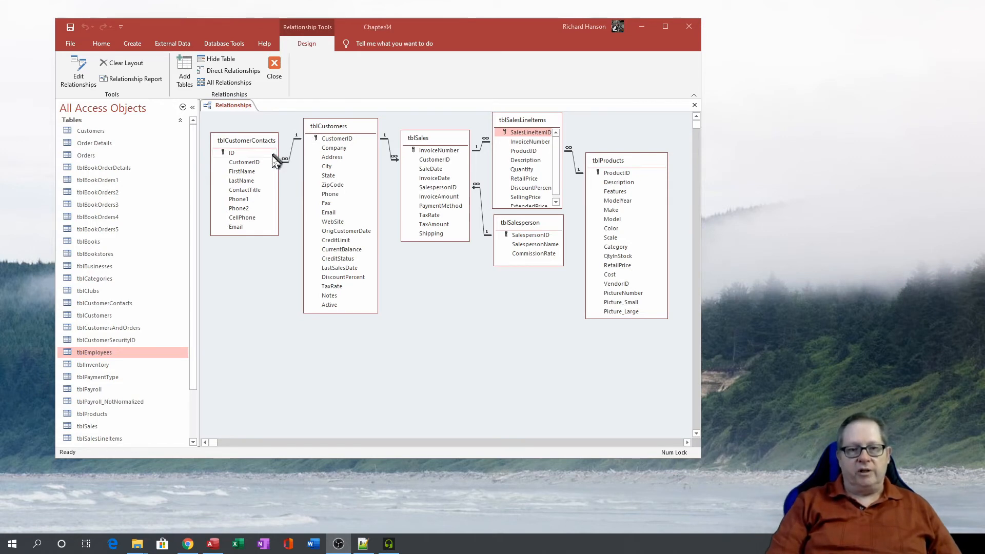
mouse_move(290, 156)
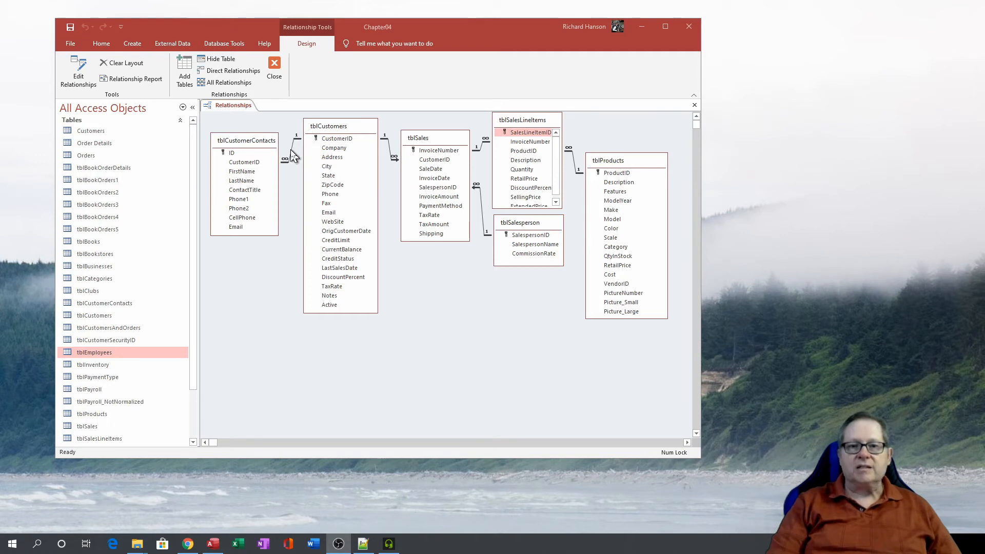
mouse_move(294, 156)
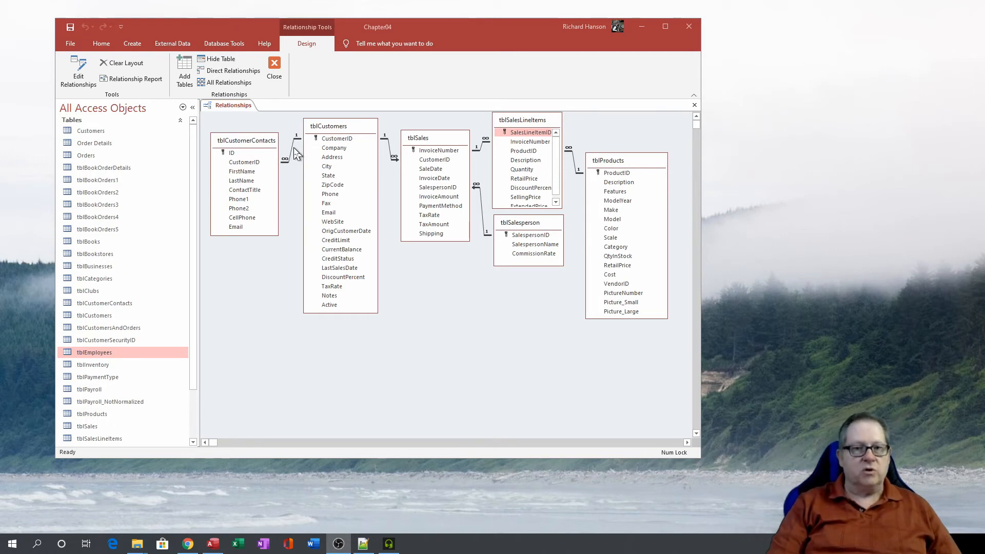
right_click(292, 151)
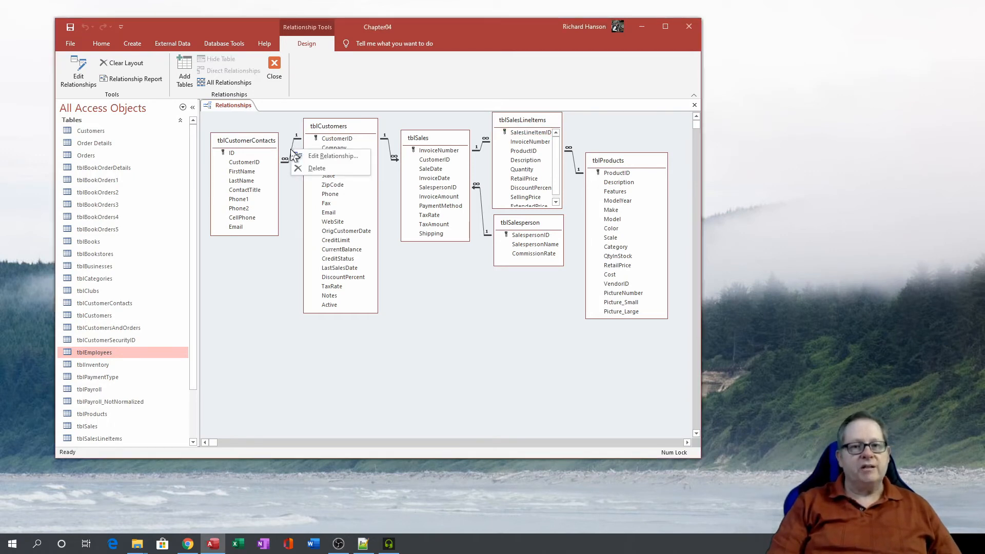
click(333, 156)
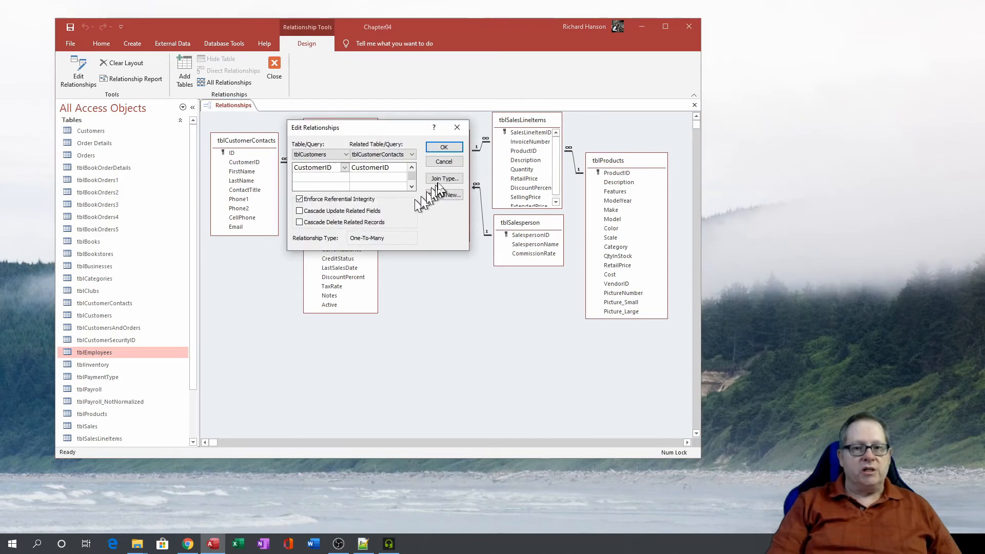
click(443, 178)
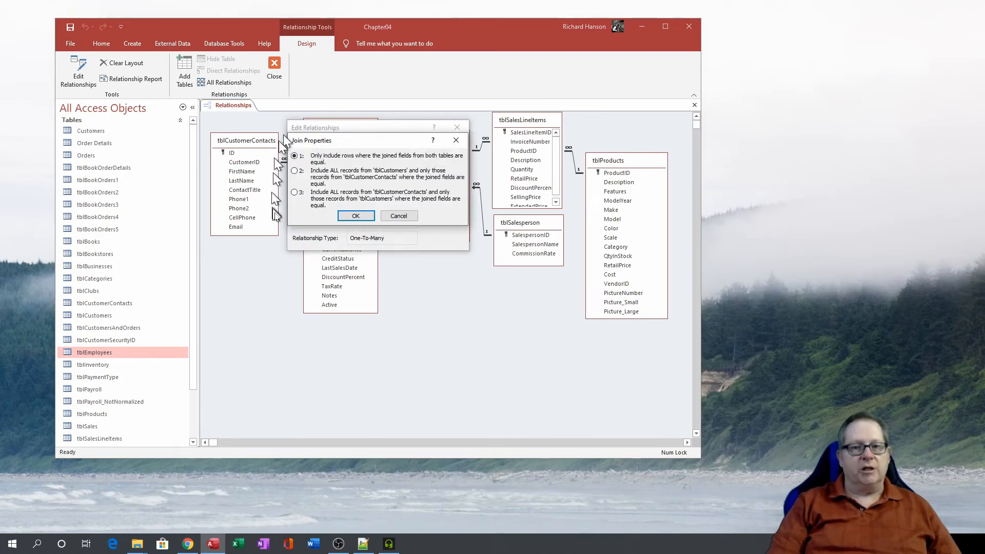
mouse_move(392, 262)
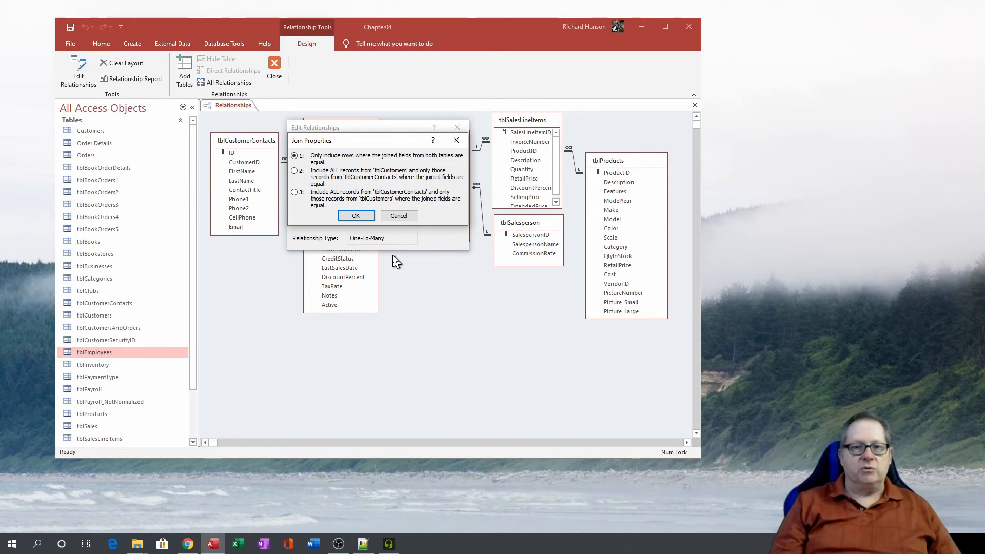
mouse_move(317, 154)
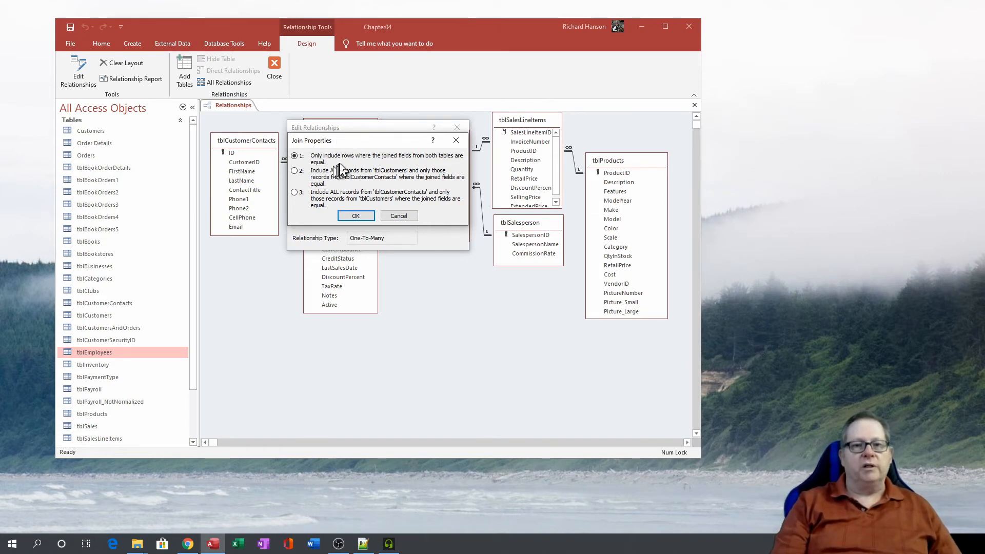
mouse_move(418, 163)
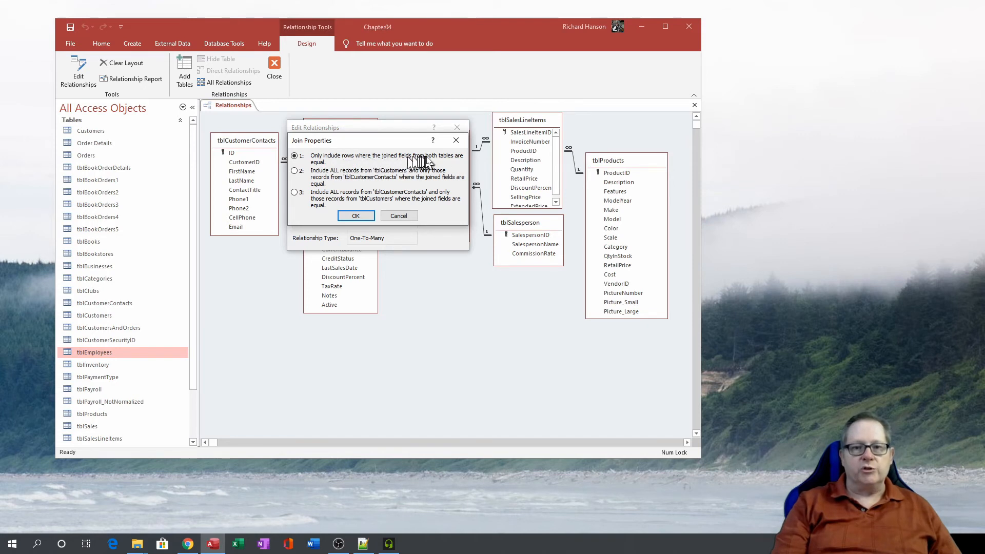
mouse_move(414, 169)
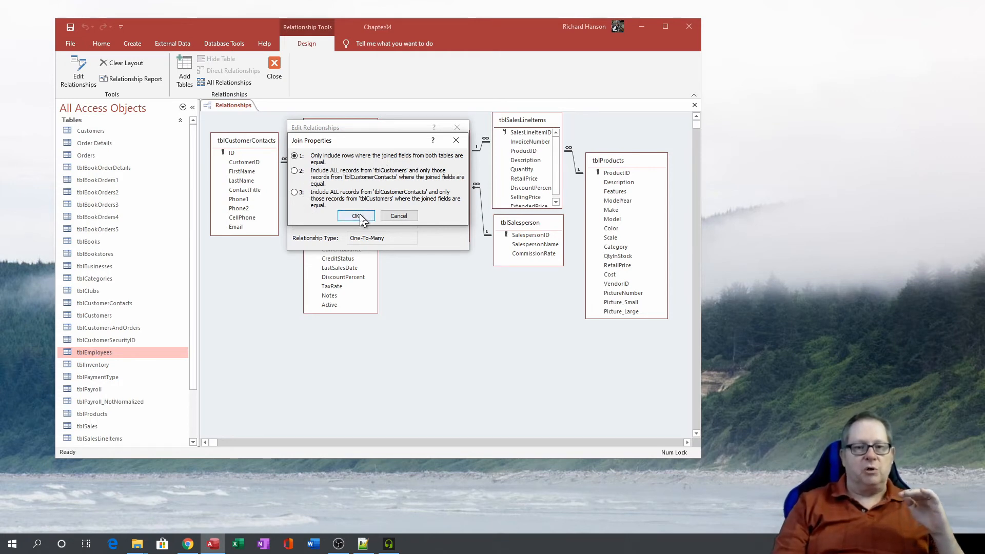
click(356, 216)
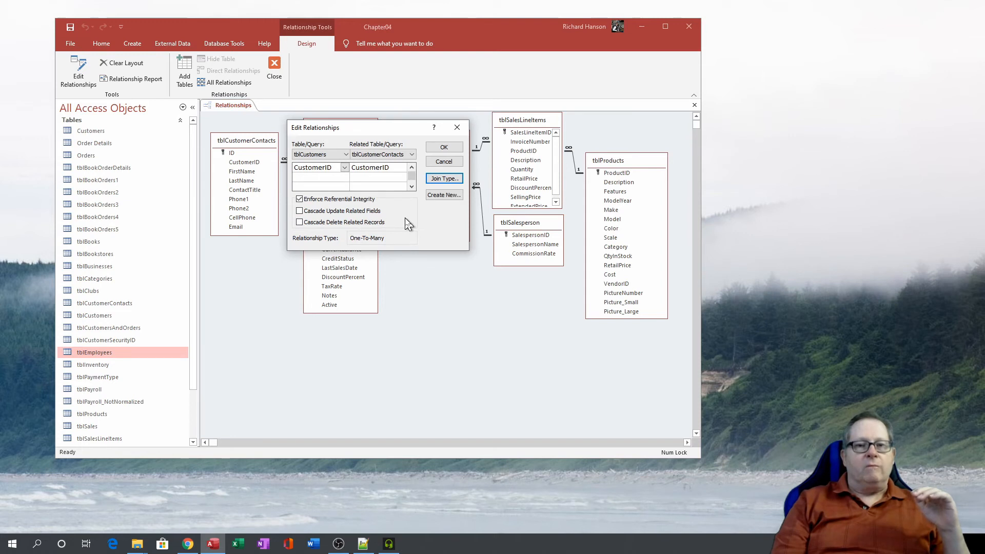
mouse_move(336, 225)
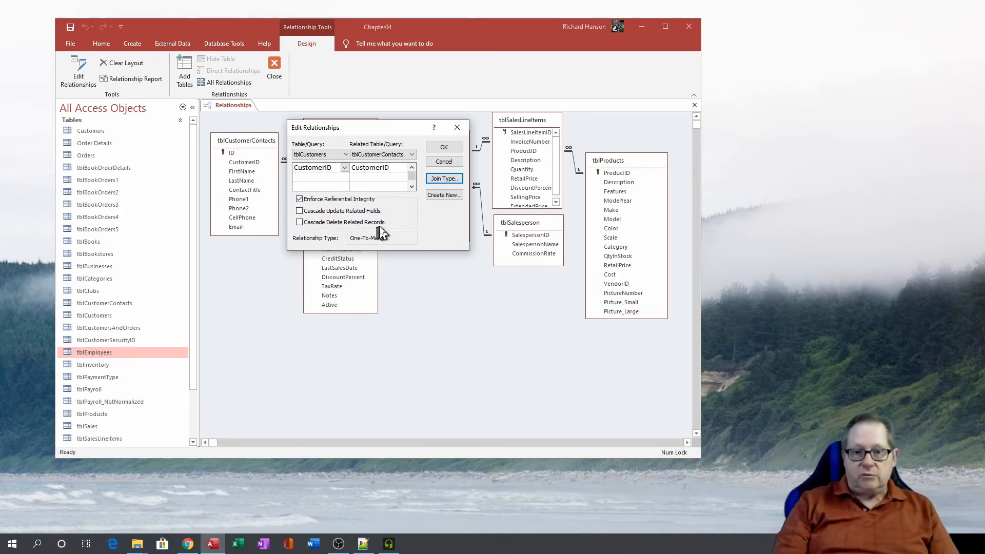
mouse_move(409, 223)
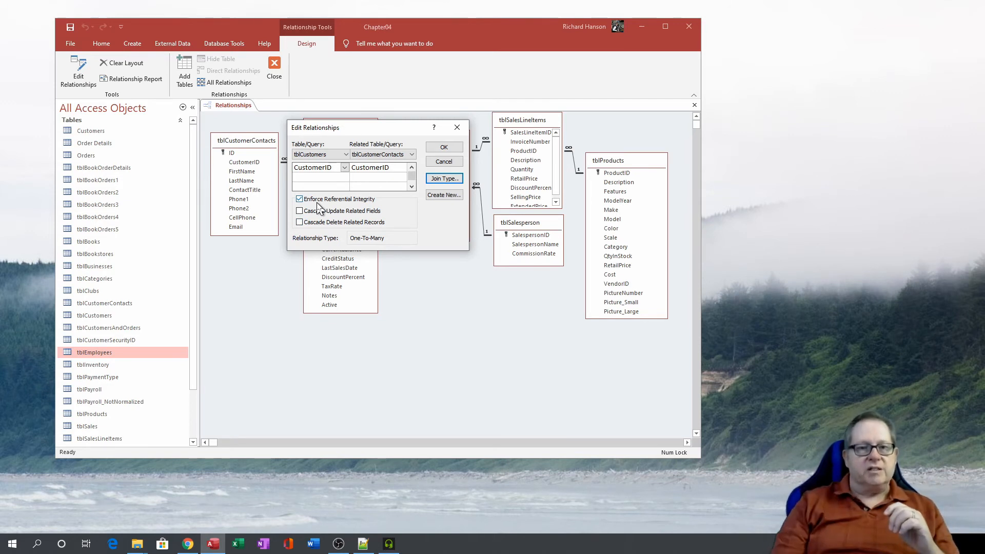
click(443, 147)
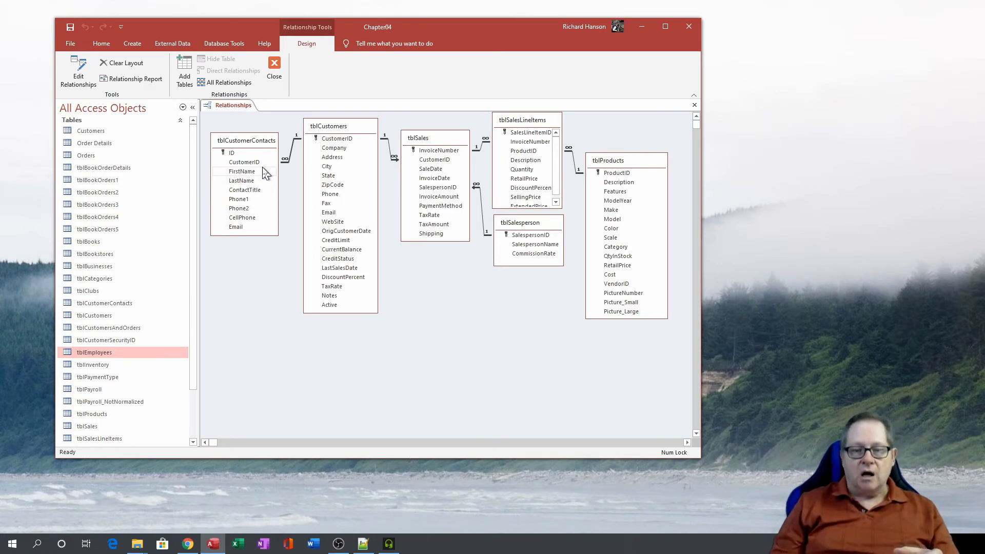
mouse_move(269, 181)
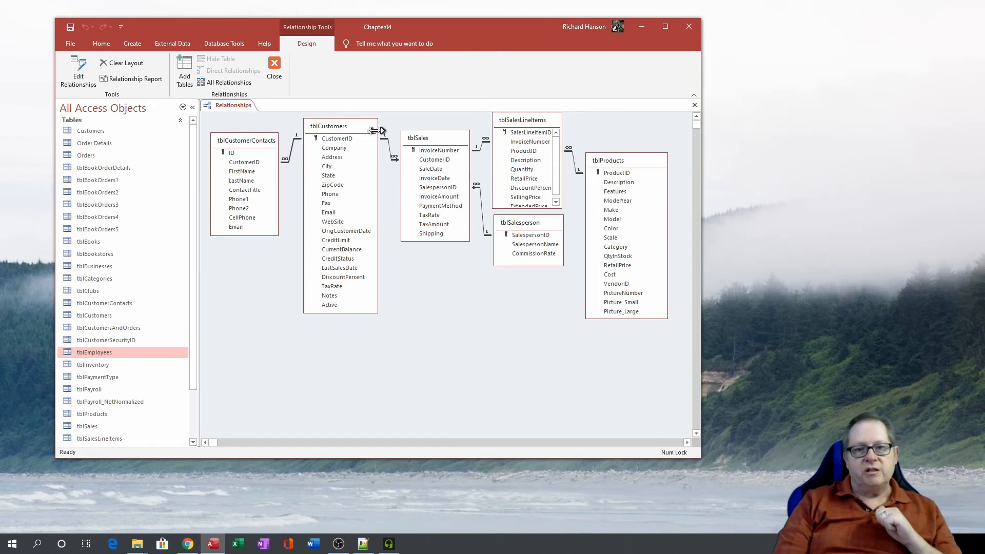
mouse_move(393, 173)
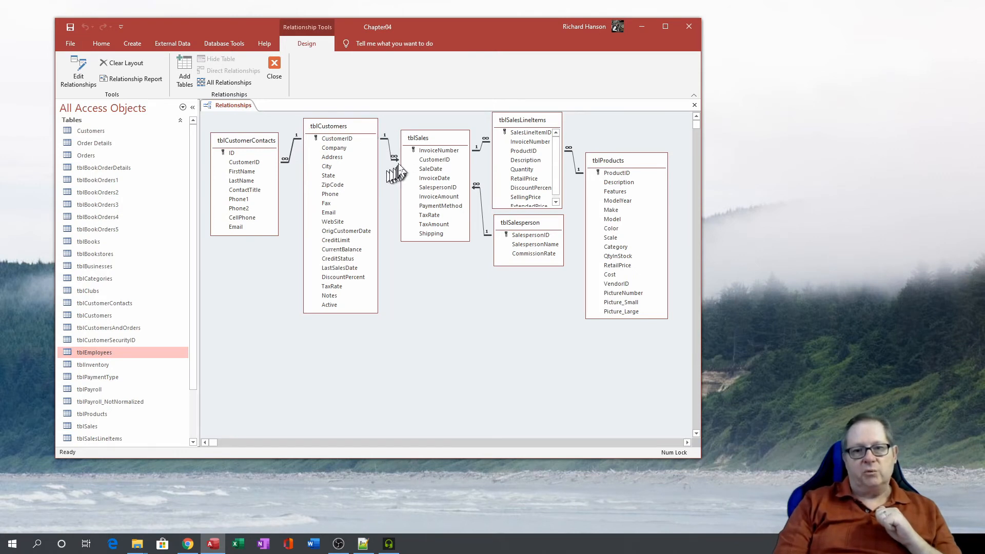
mouse_move(401, 169)
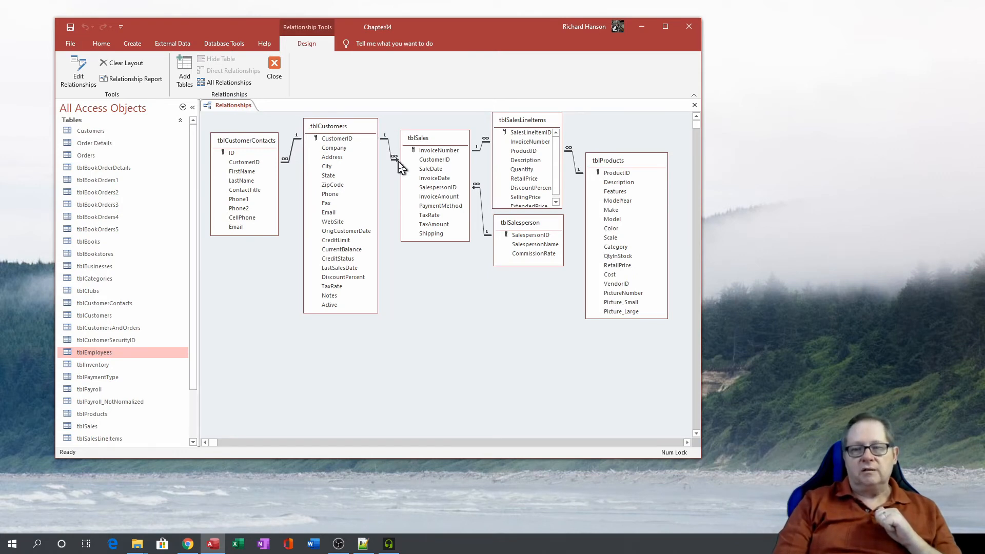
mouse_move(392, 158)
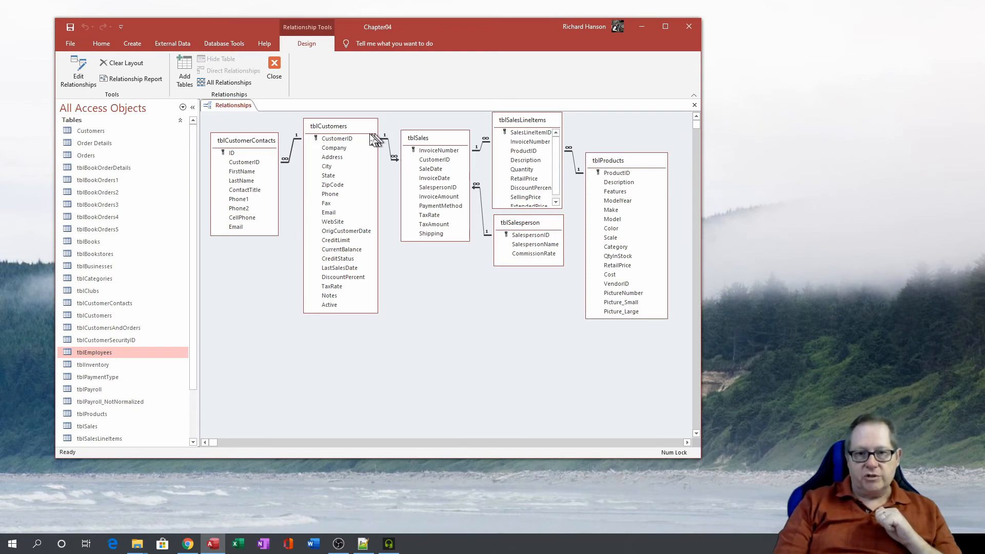
mouse_move(390, 156)
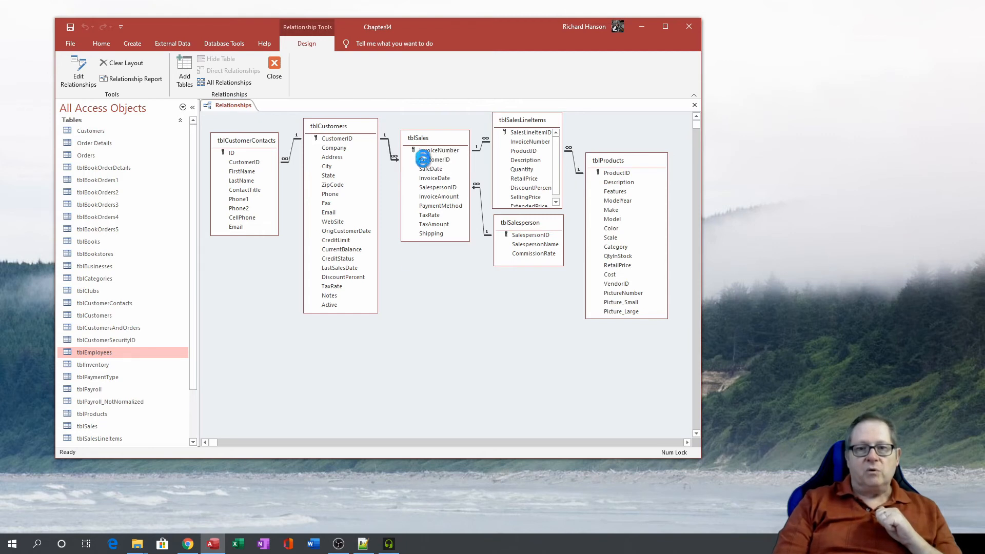
Set the tblCustomers–tblSales join to option 2: all tblCustomers records with only matching tblSales records.
double_click(422, 159)
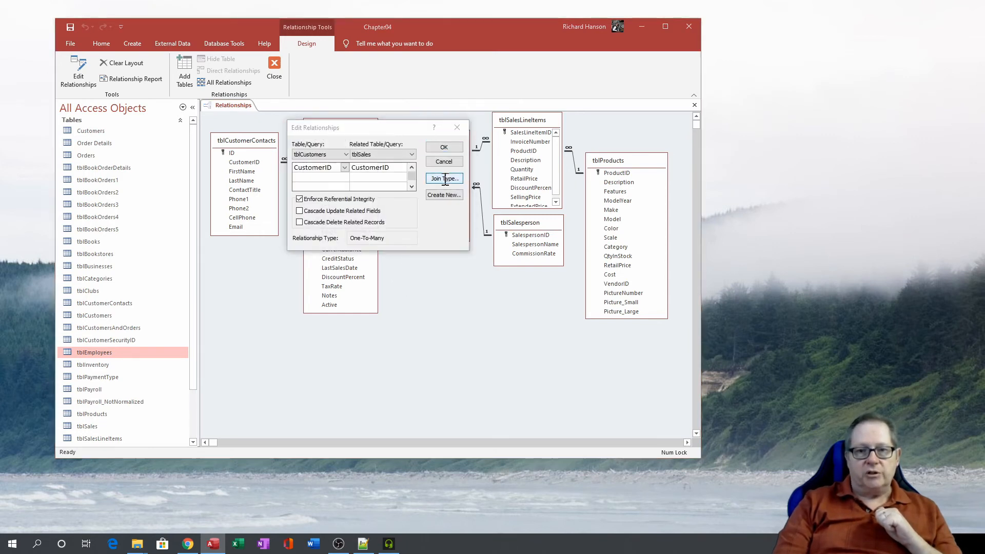
click(443, 179)
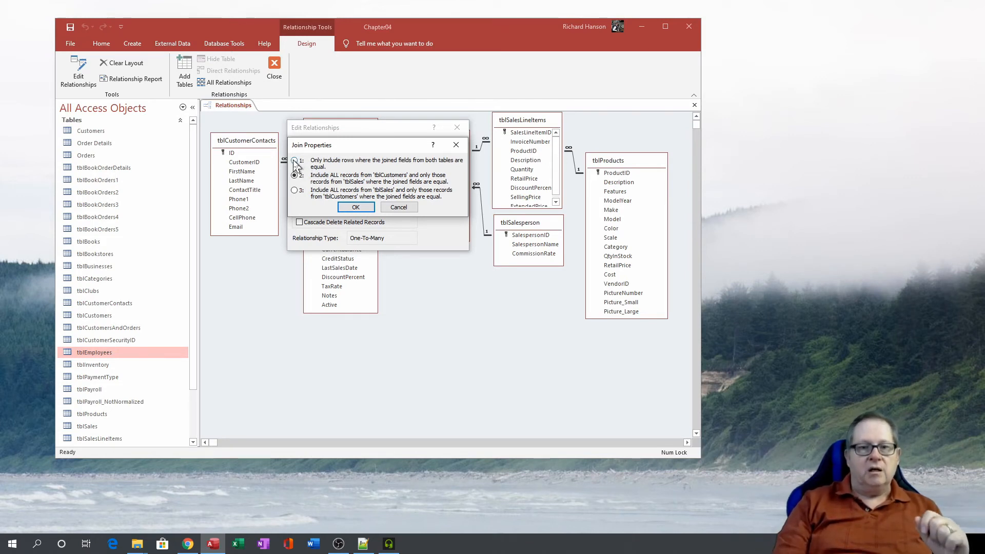
click(295, 175)
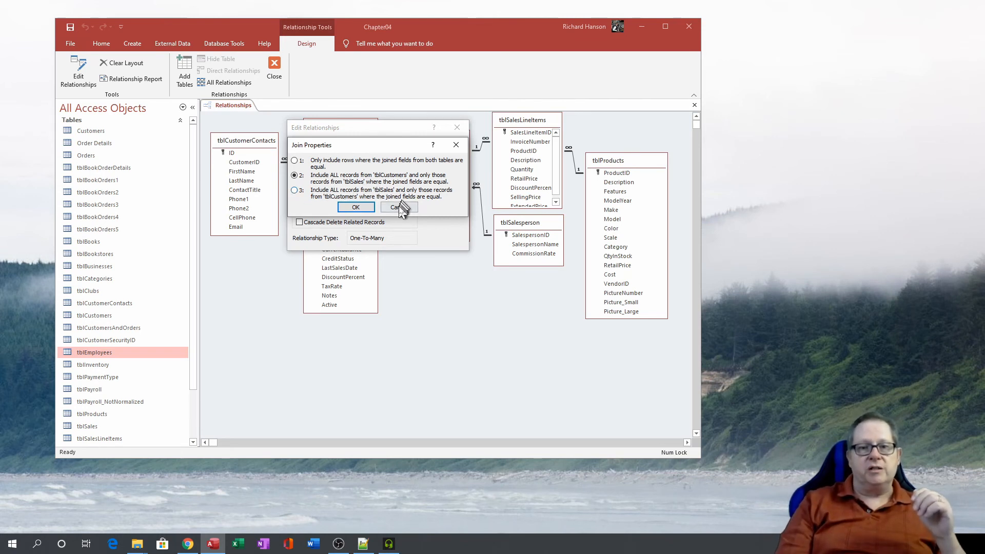
mouse_move(397, 224)
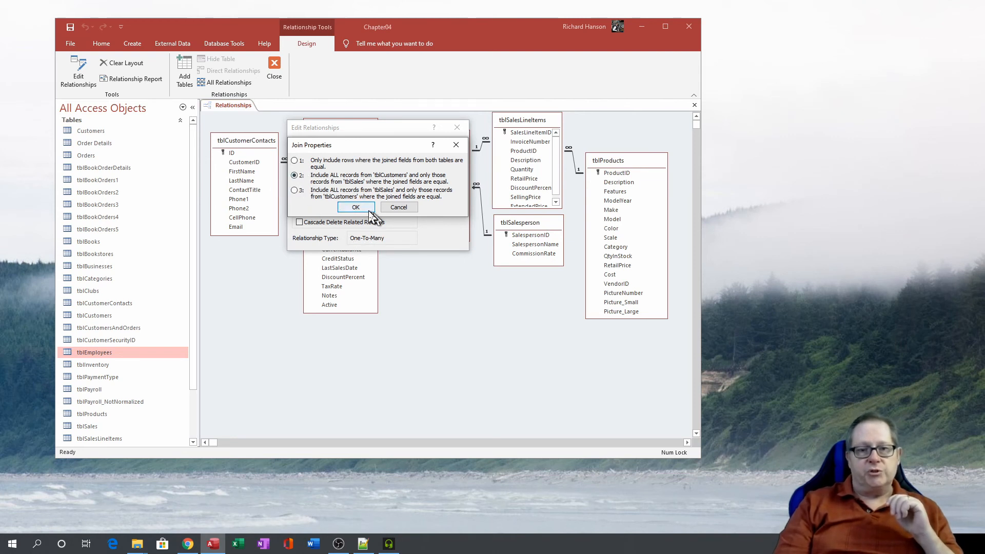
click(356, 207)
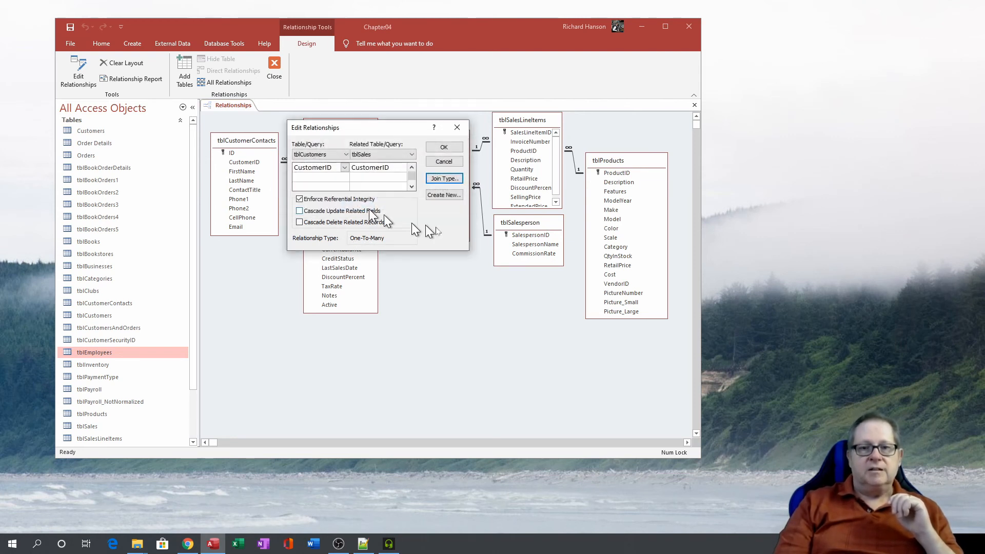
click(443, 146)
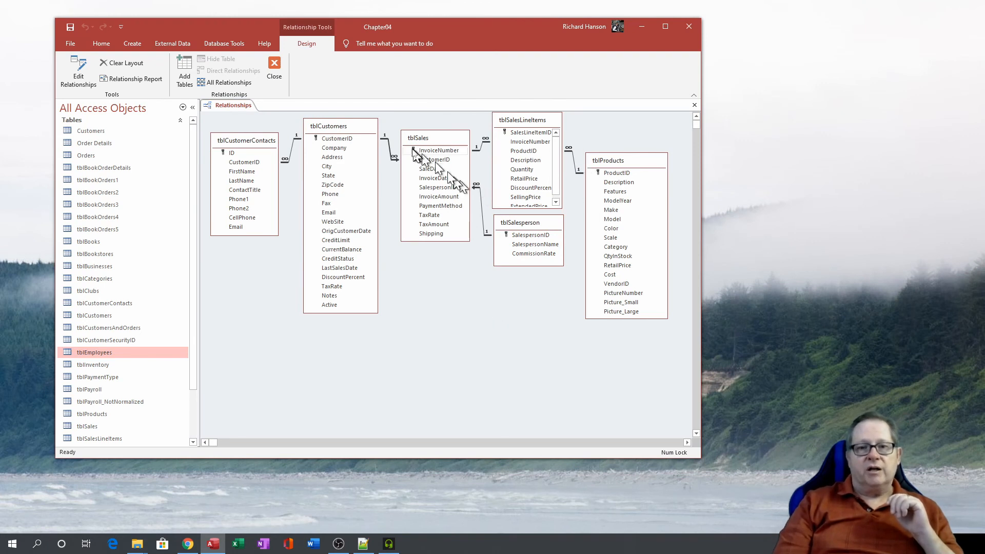
mouse_move(477, 201)
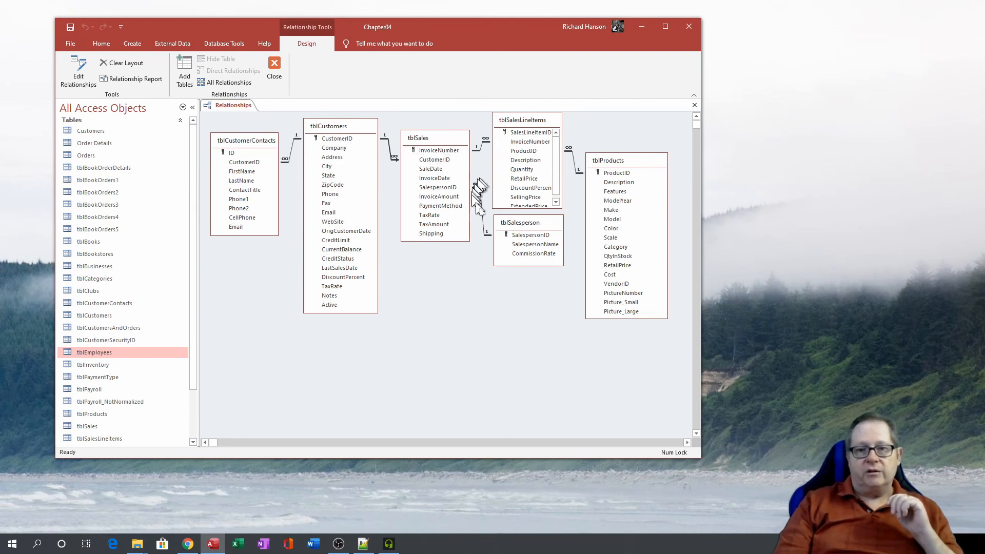
mouse_move(490, 301)
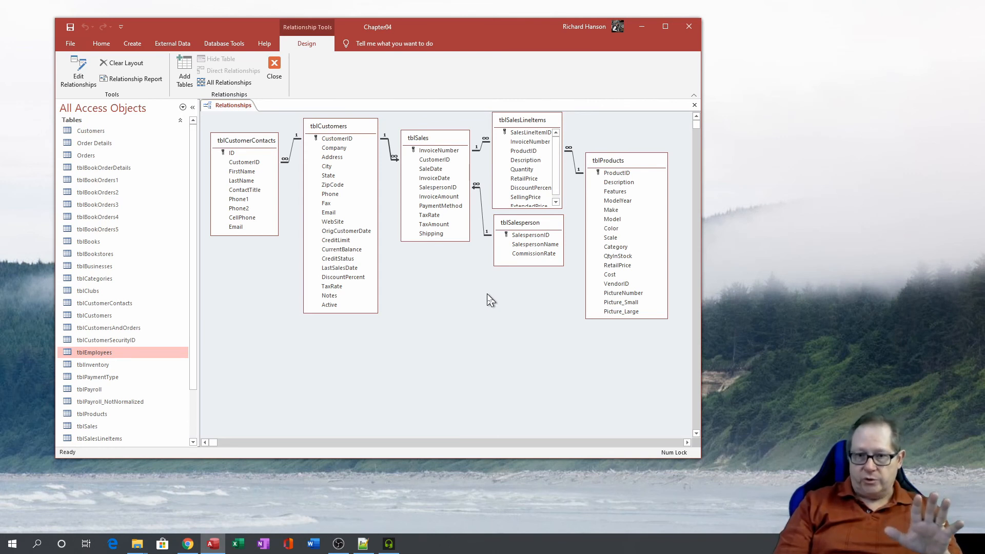
mouse_move(404, 176)
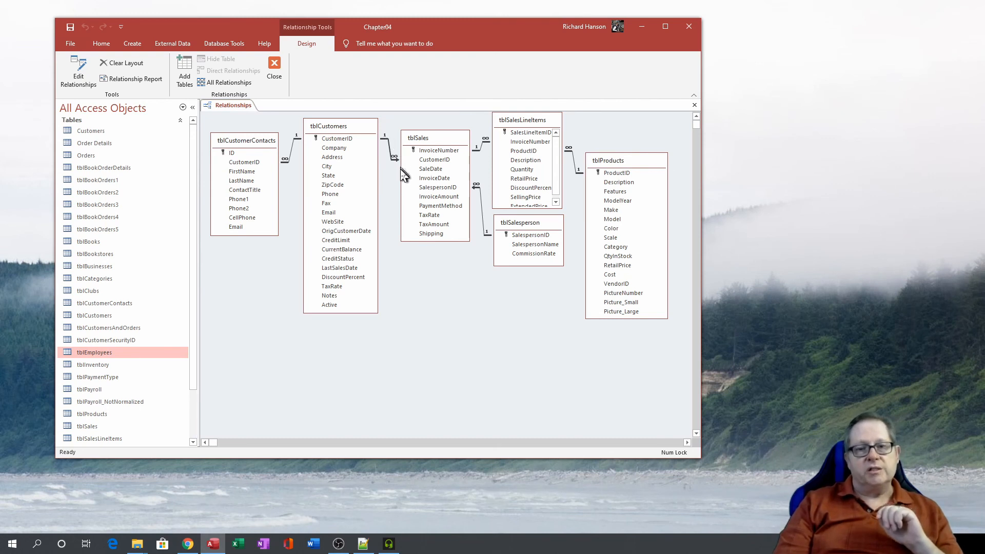
mouse_move(331, 119)
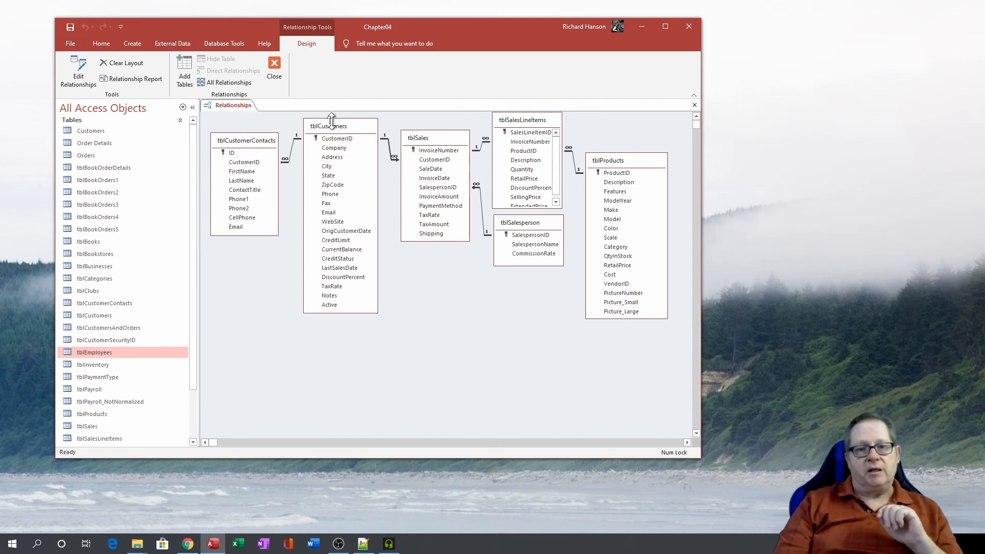
mouse_move(381, 157)
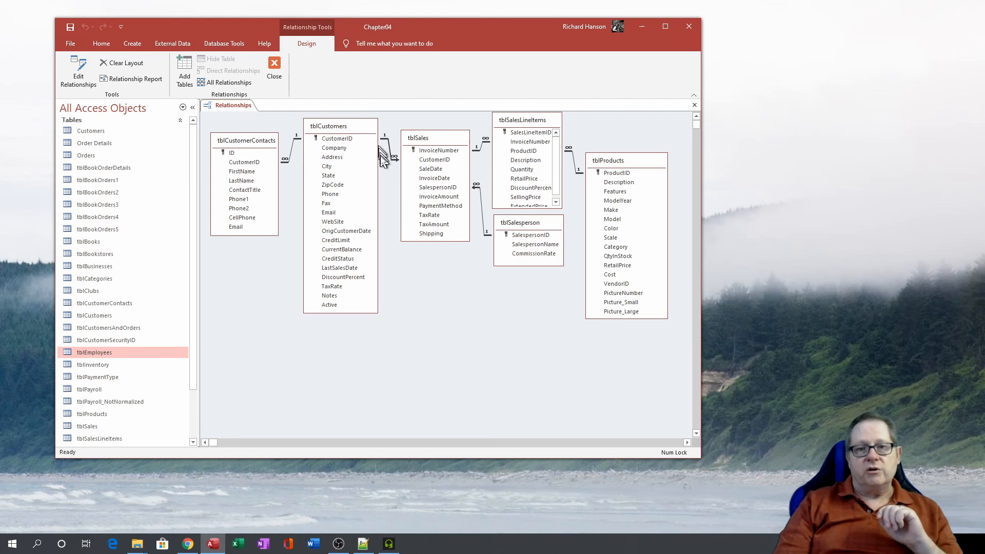
mouse_move(429, 171)
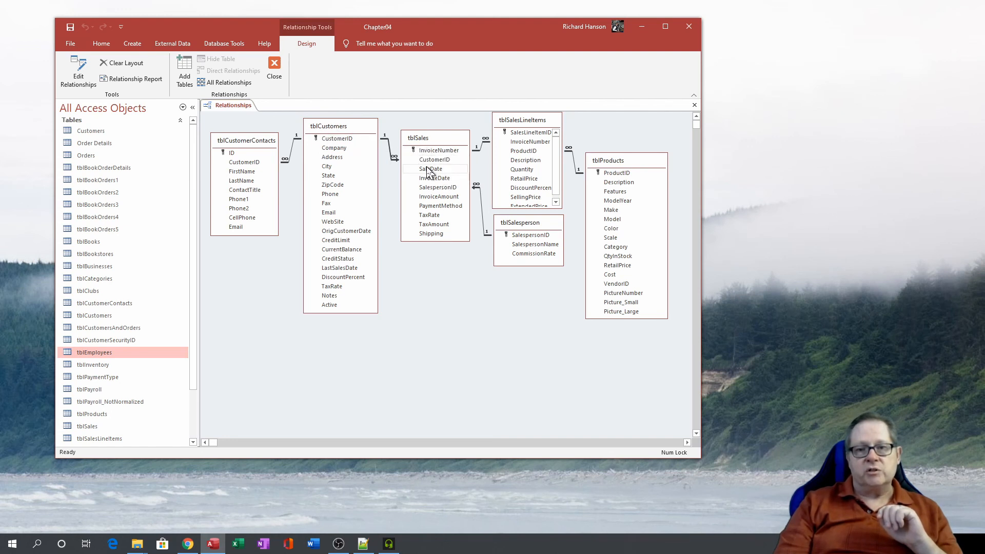
mouse_move(520, 264)
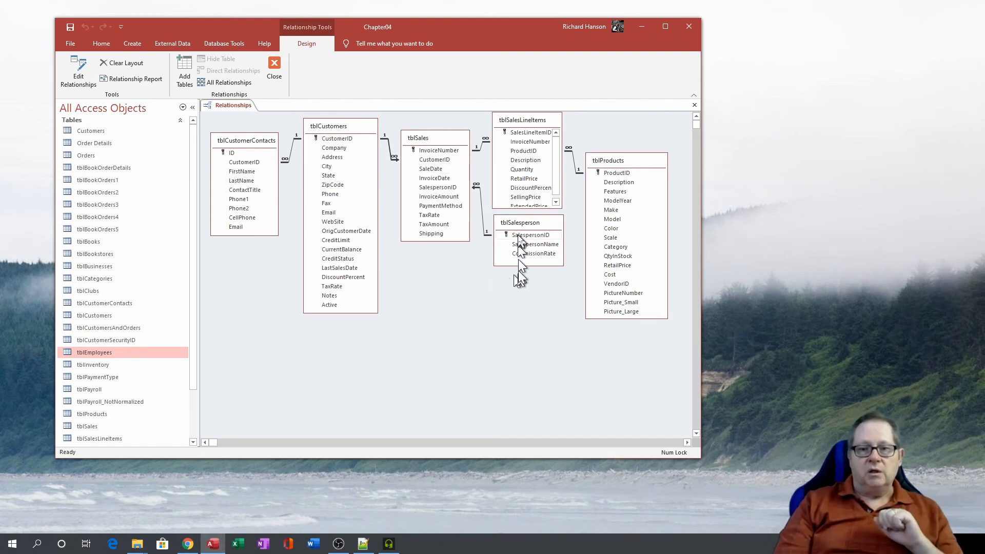
mouse_move(536, 239)
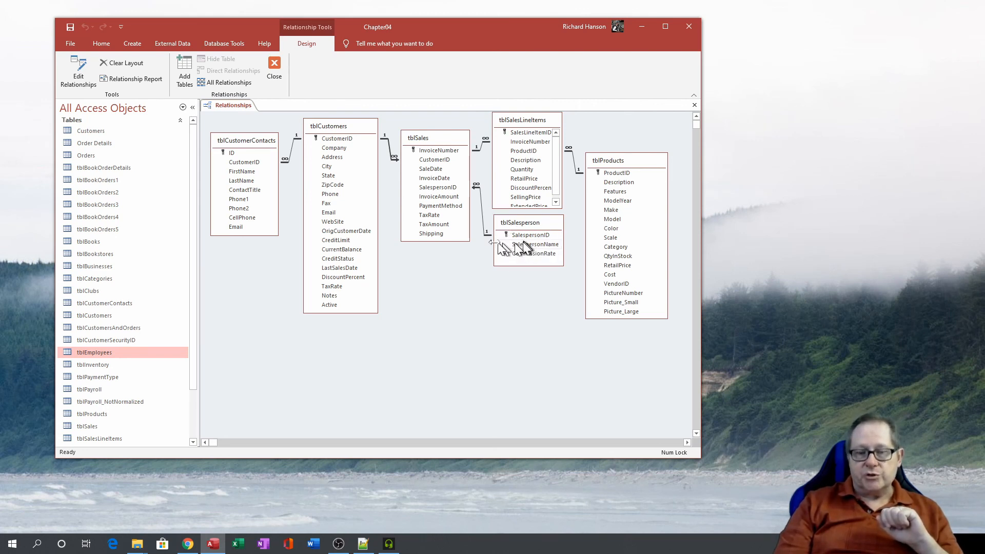
mouse_move(408, 207)
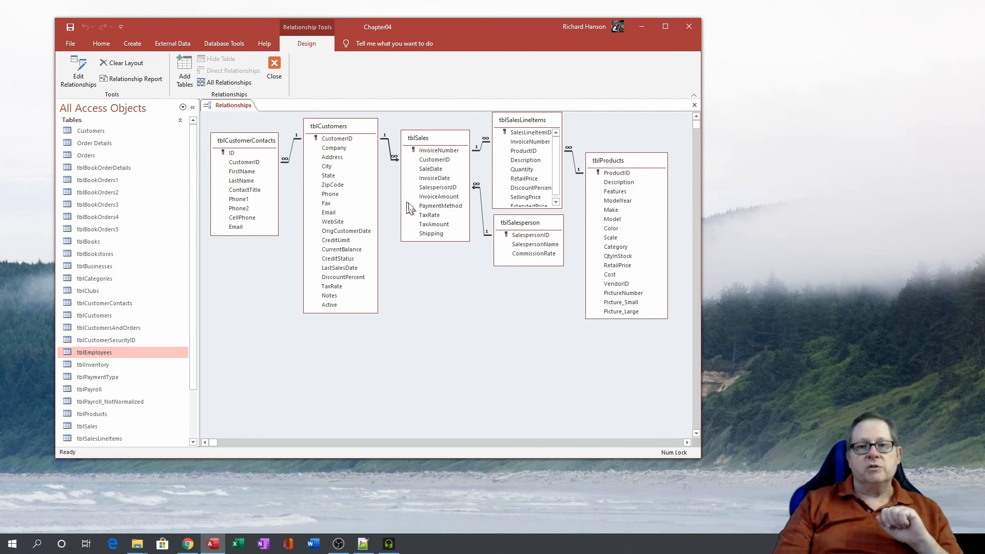
mouse_move(444, 214)
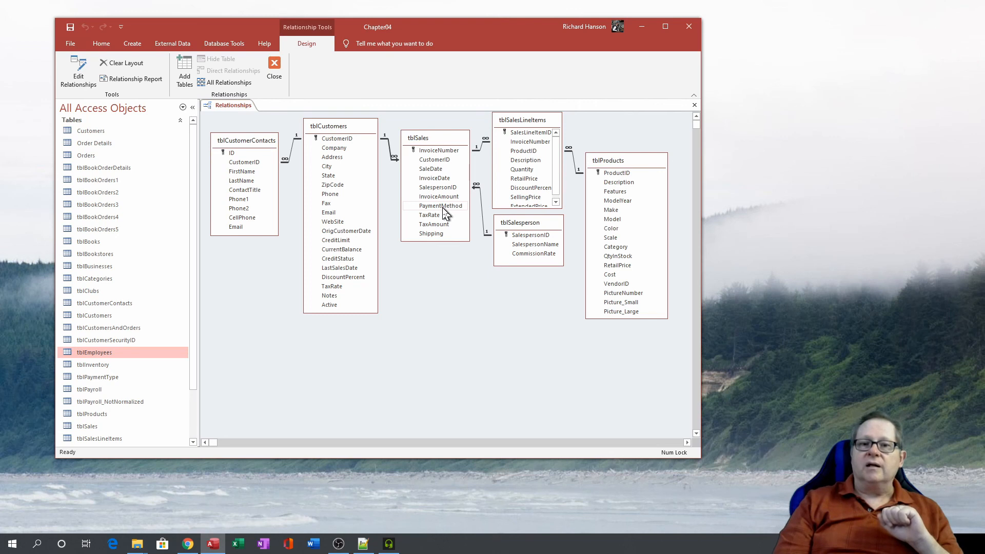
mouse_move(446, 306)
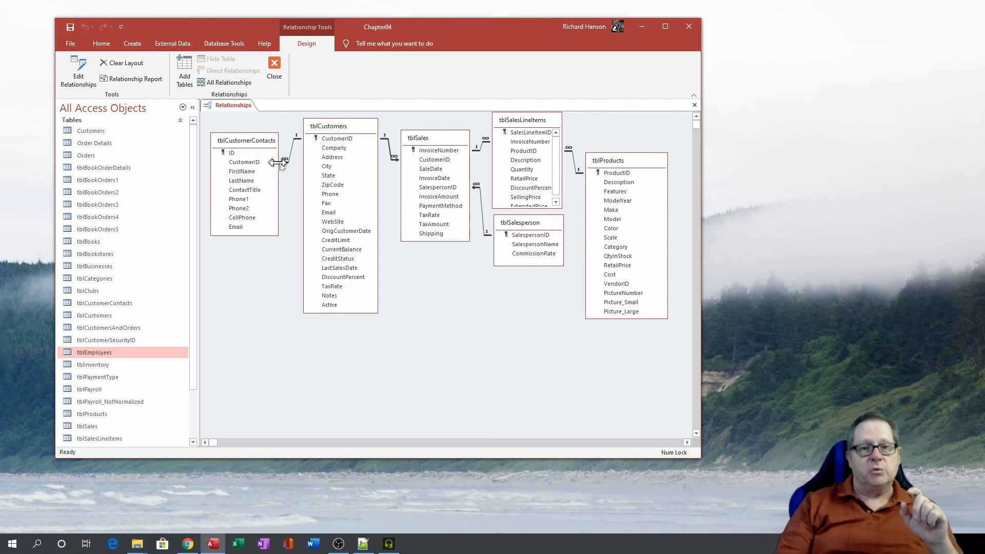
mouse_move(376, 128)
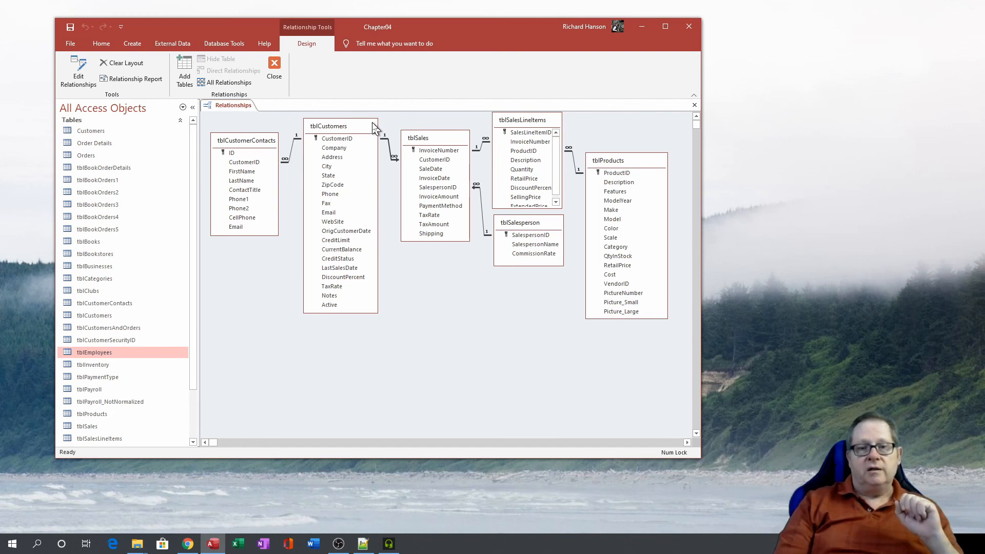
mouse_move(340, 138)
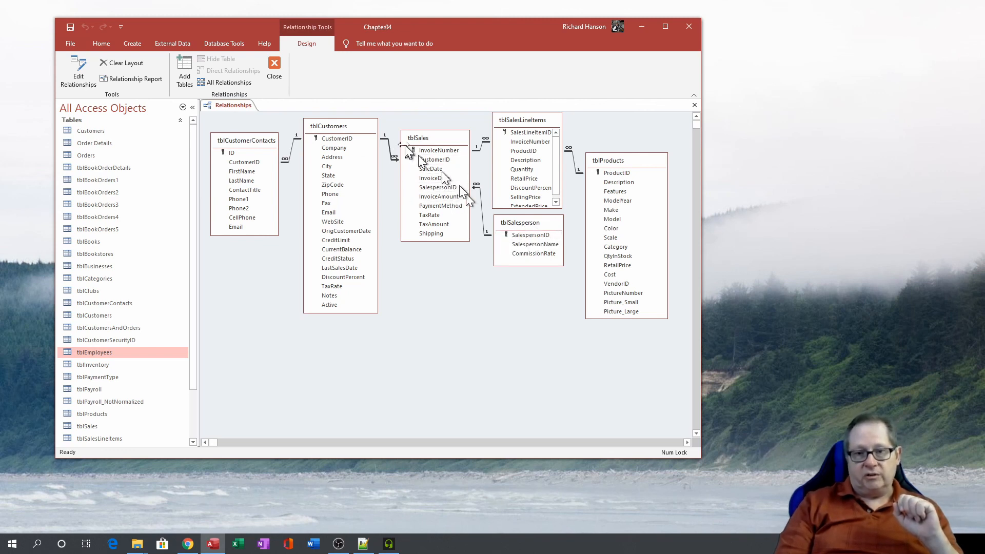
mouse_move(470, 301)
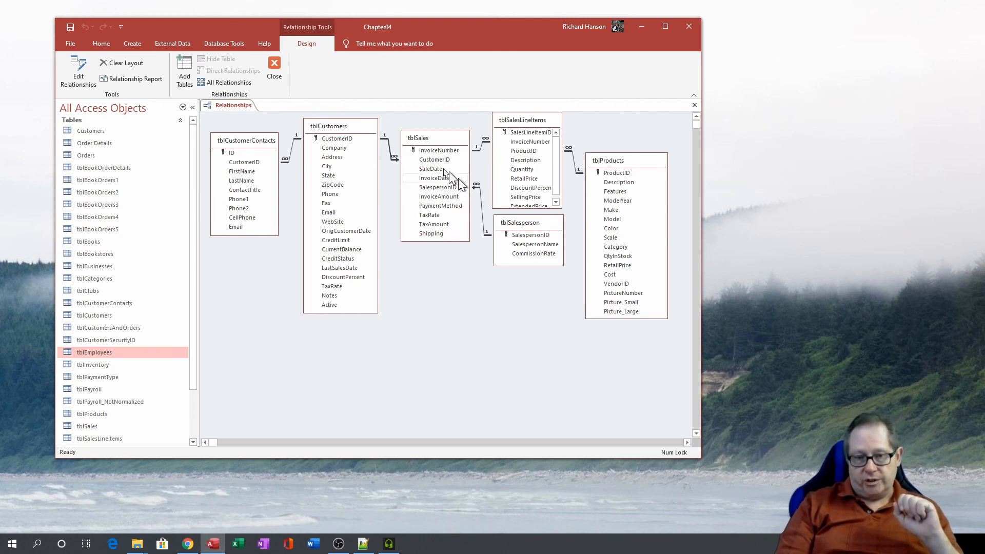
mouse_move(409, 174)
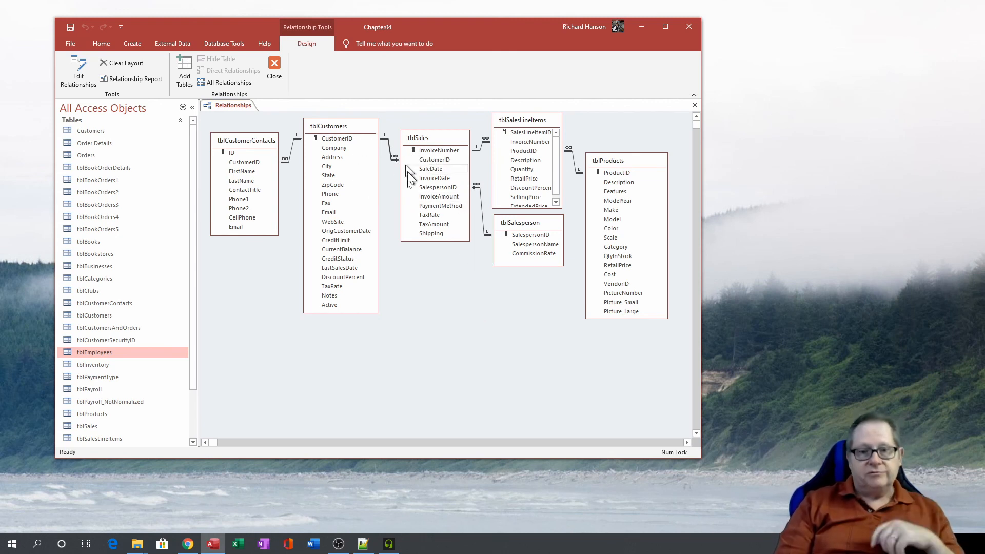
mouse_move(437, 289)
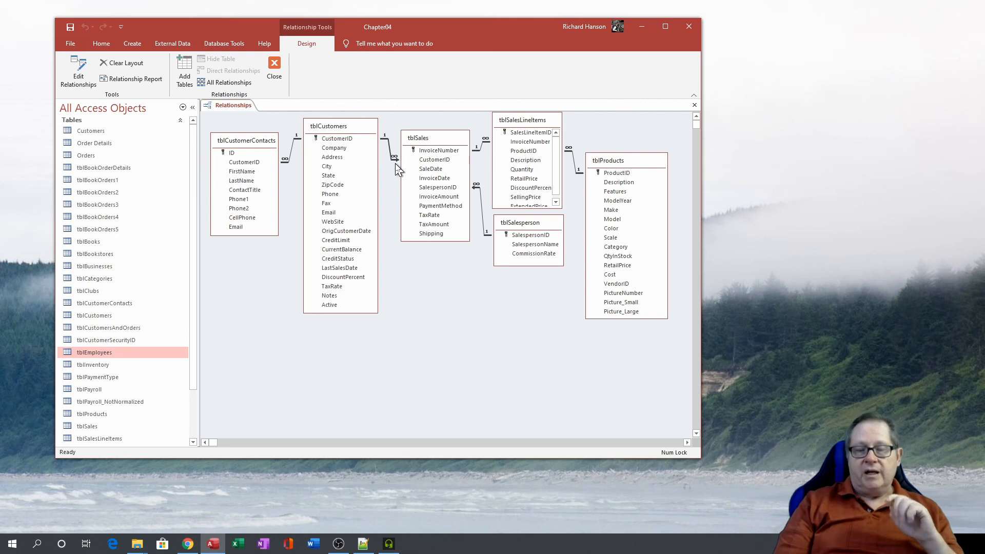
mouse_move(397, 168)
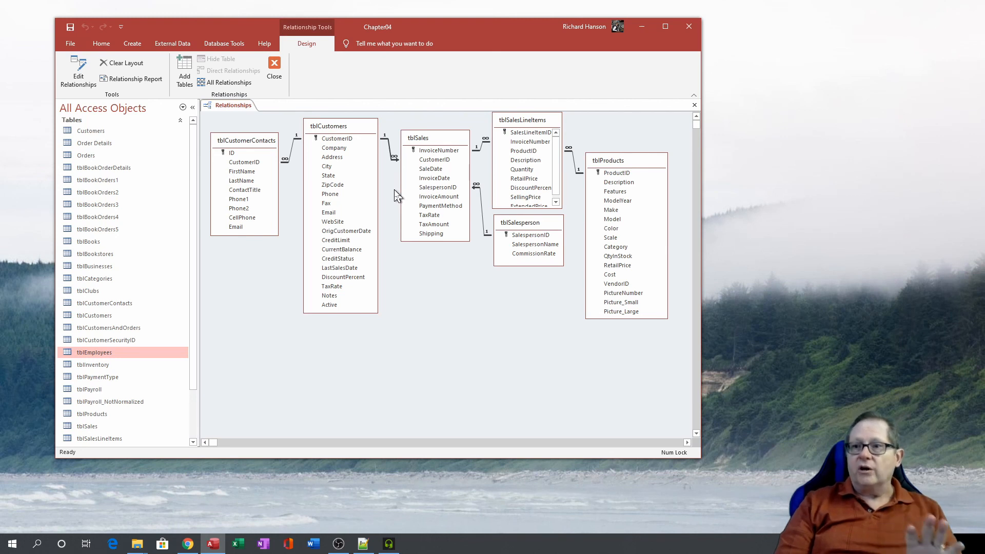
mouse_move(461, 299)
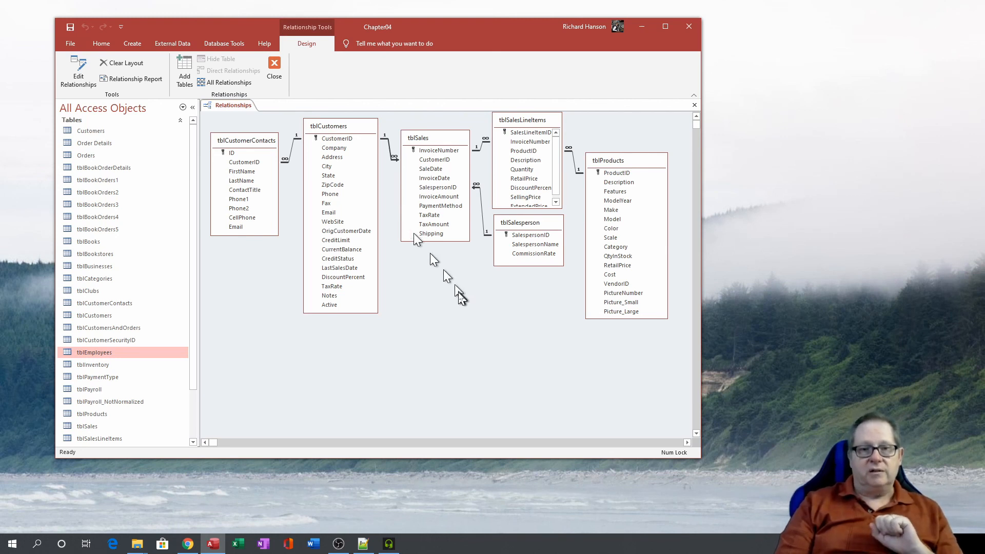
mouse_move(464, 317)
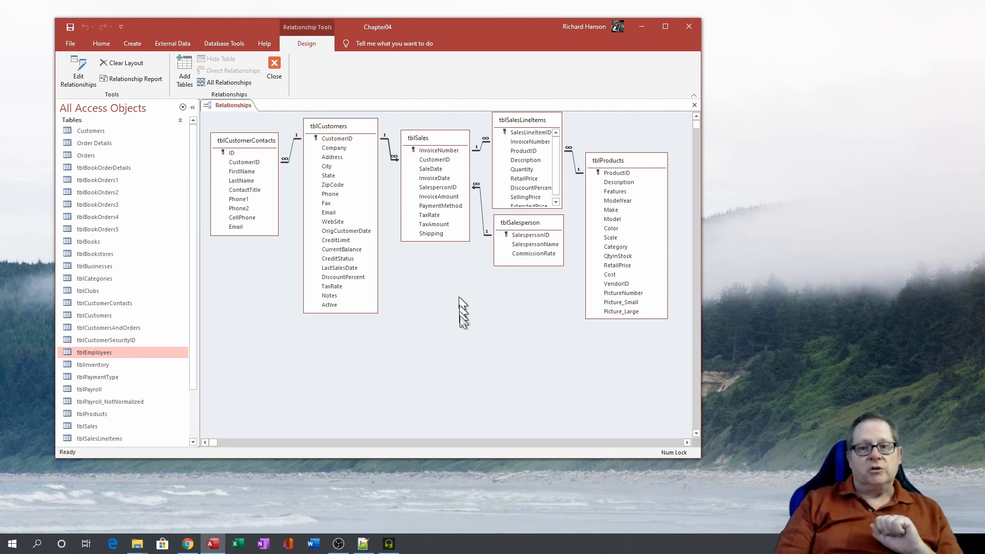
mouse_move(462, 332)
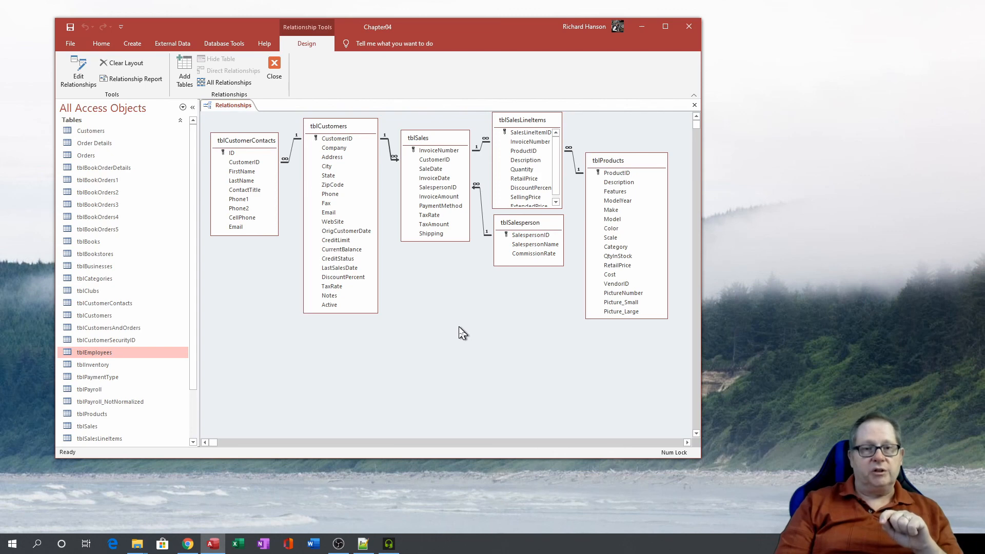
mouse_move(421, 316)
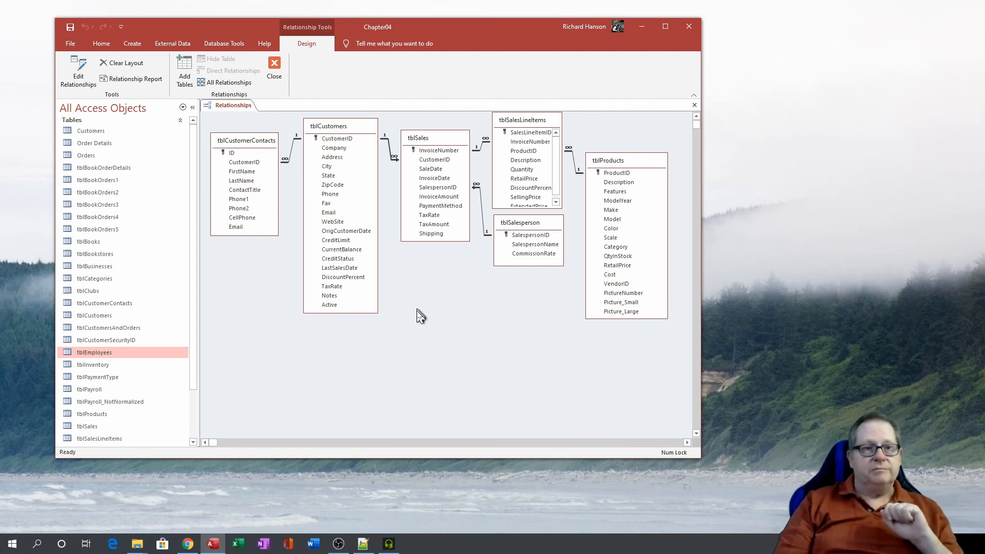